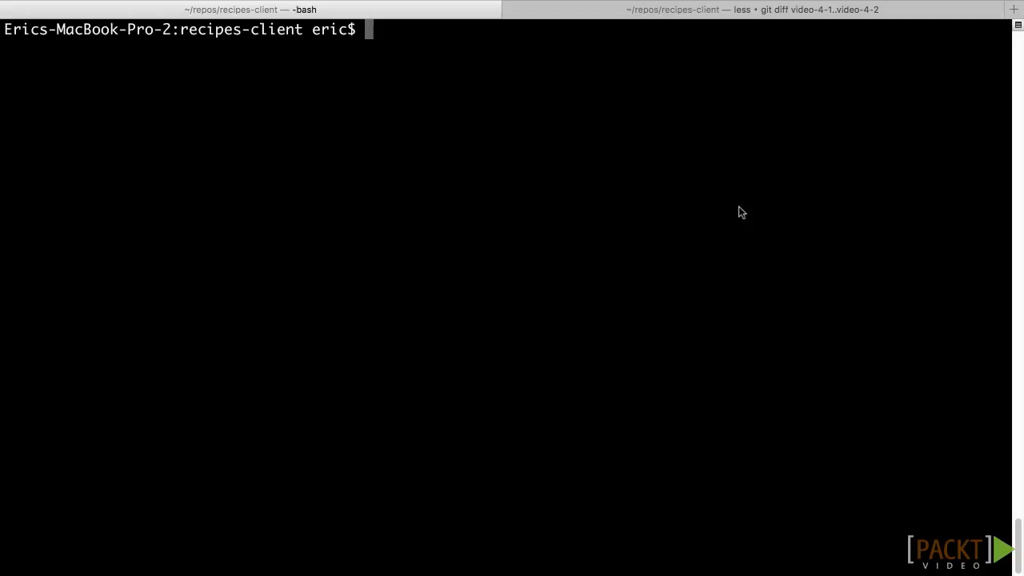
# Check out the video-4-1 branch with git checkout video-4-1
pyautogui.write('git chec')
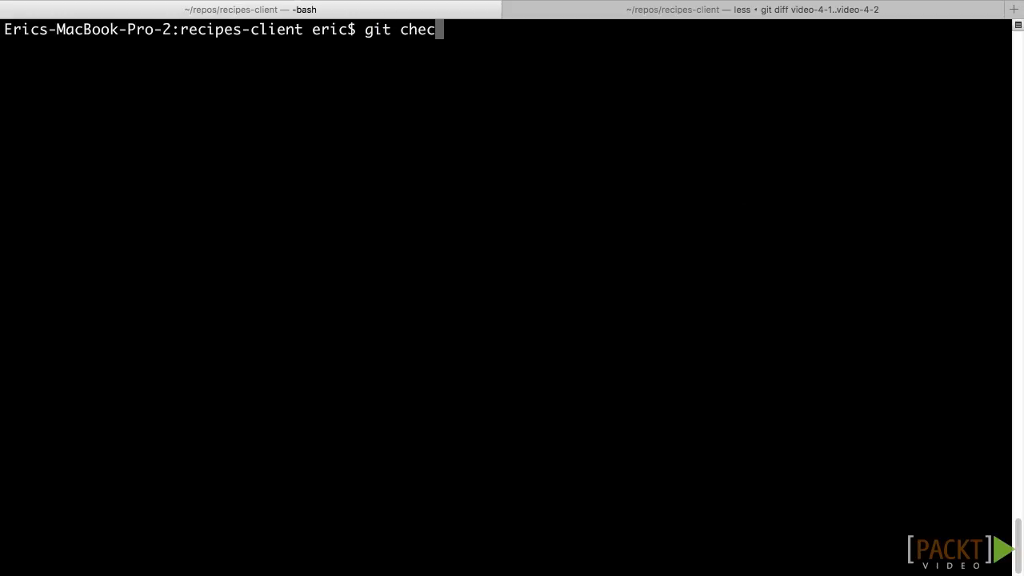
pyautogui.write('kout video-')
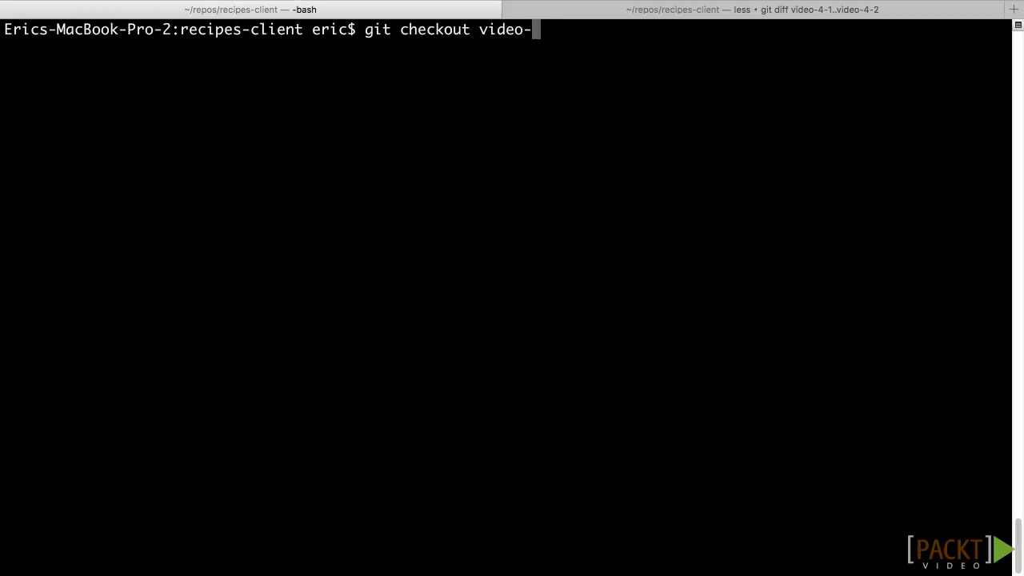
pyautogui.press('Return')
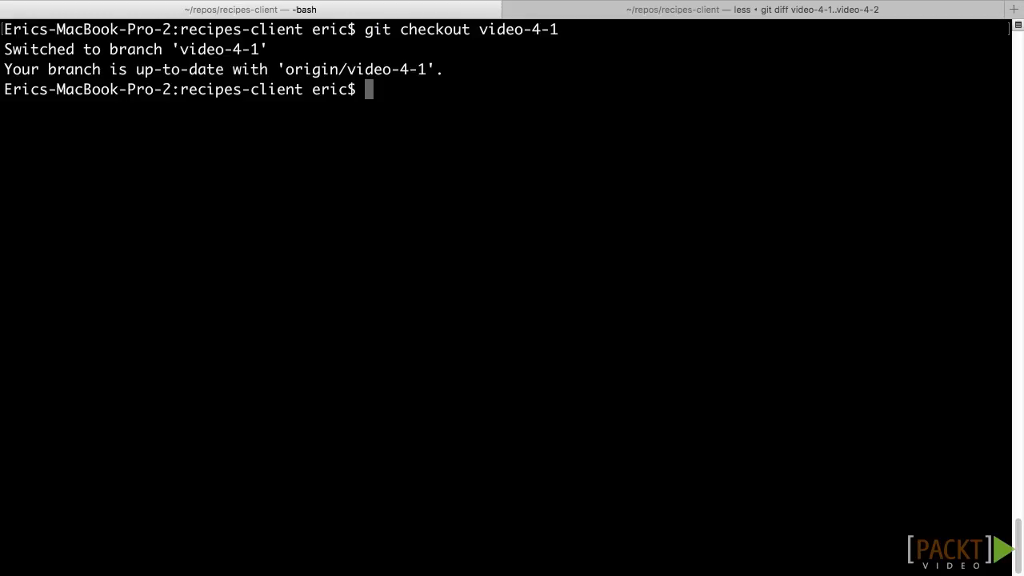
# Start the development server with npm run dev
pyautogui.write('npm')
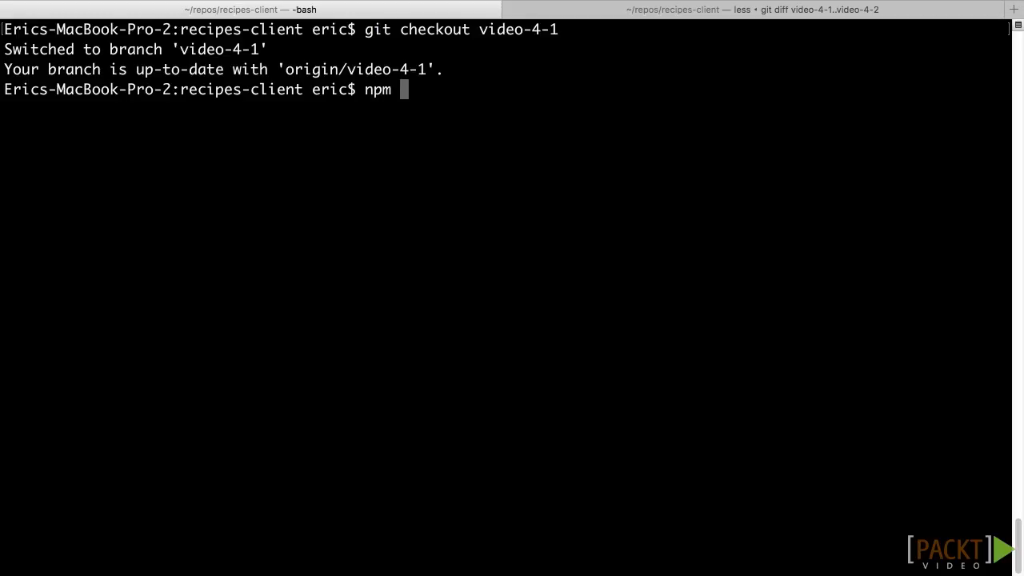
pyautogui.write('run dev')
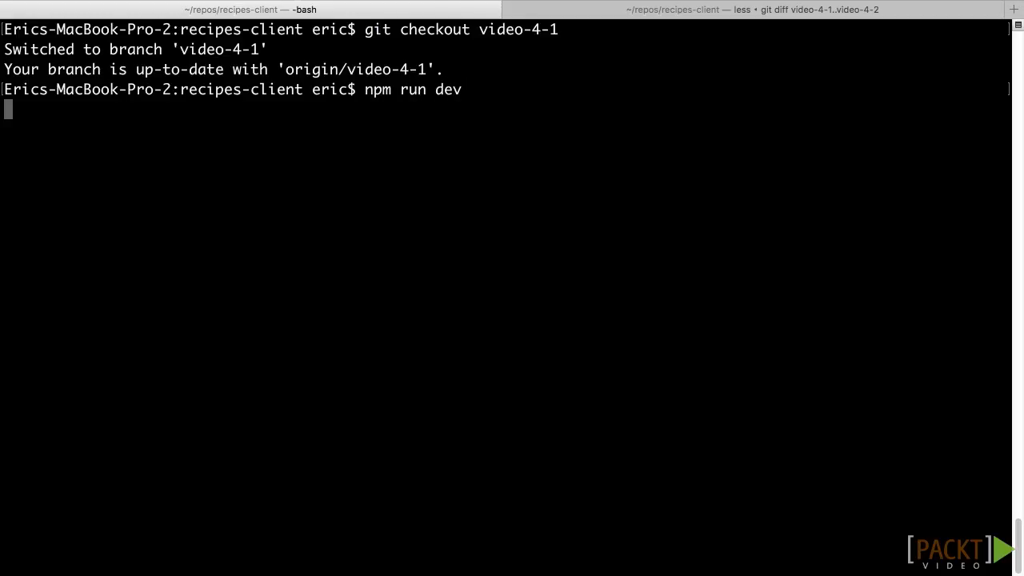
pyautogui.press('Return')
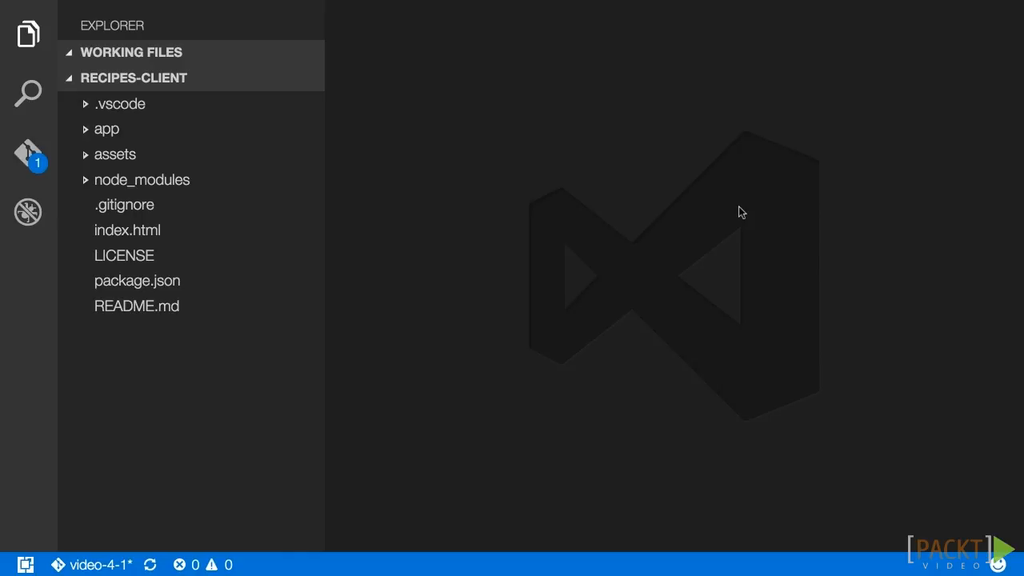
# Expand app > components in the Explorer and open the input filter's index.js
pyautogui.click(106, 129)
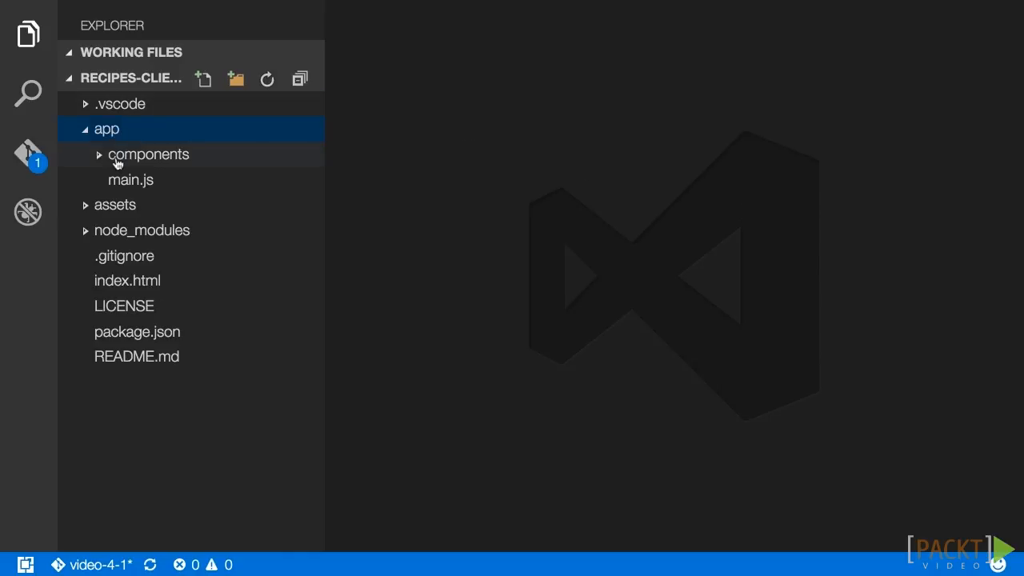
pyautogui.click(148, 155)
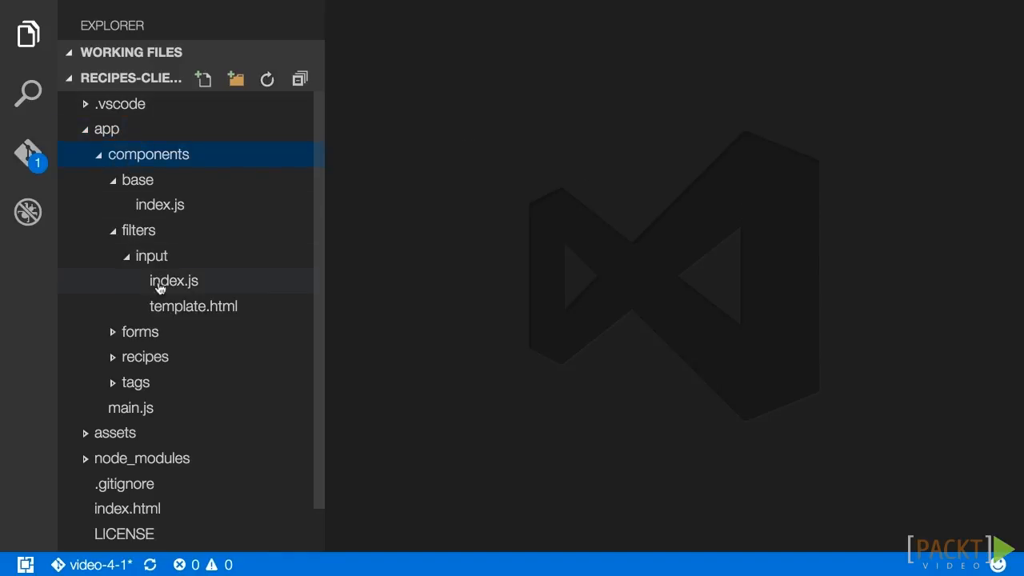
pyautogui.click(173, 281)
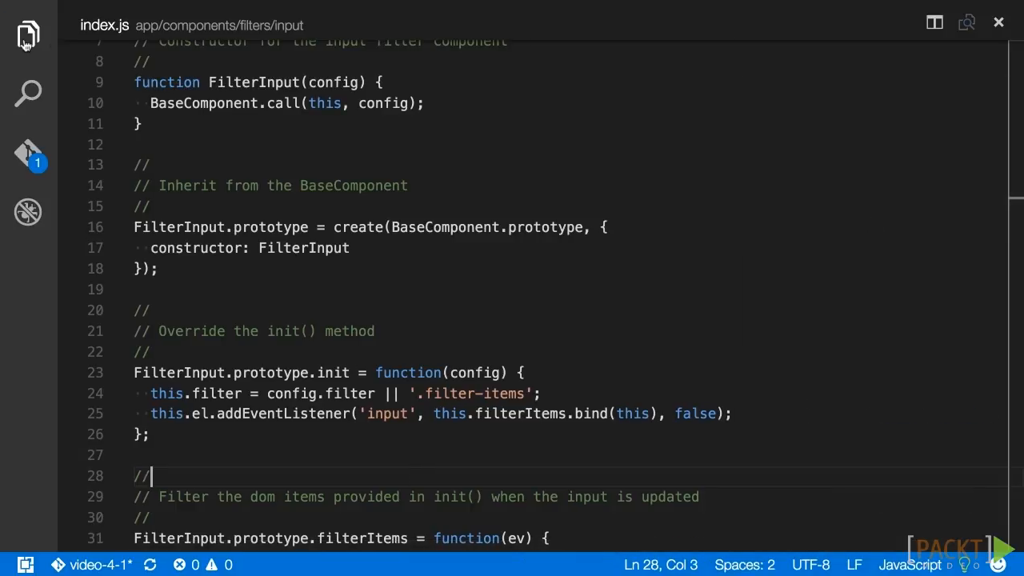
pyautogui.moveTo(92, 62)
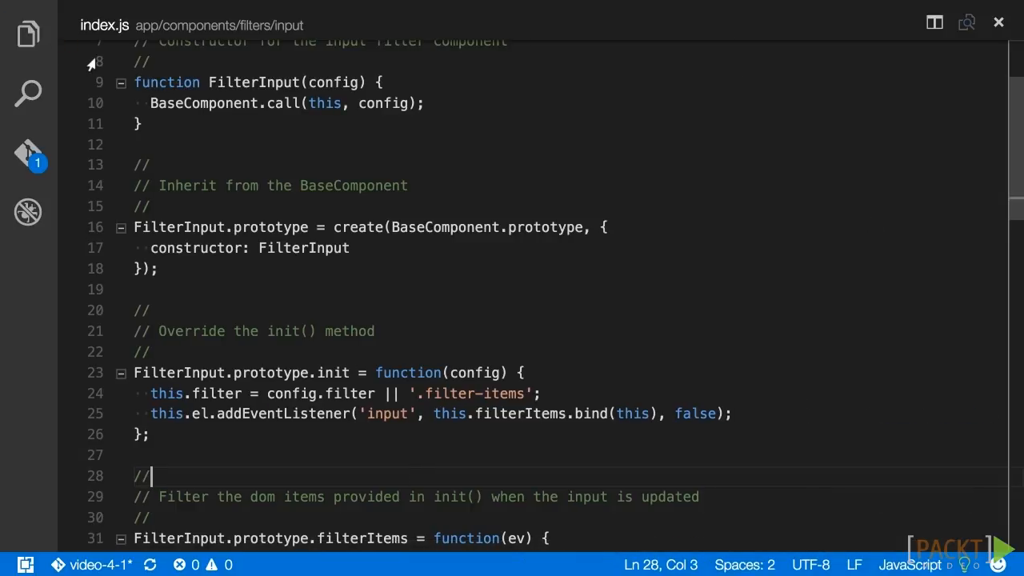
pyautogui.scroll(3)
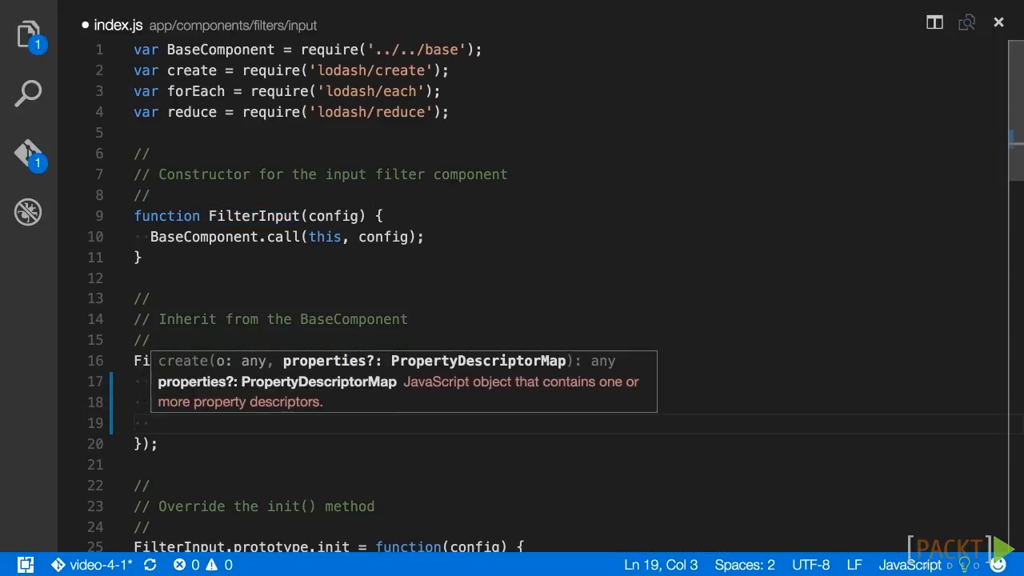
# Add events: { 'input': ['filterItems', '.filter-input-form input'] } to the FilterInput prototype
pyautogui.write('events:')
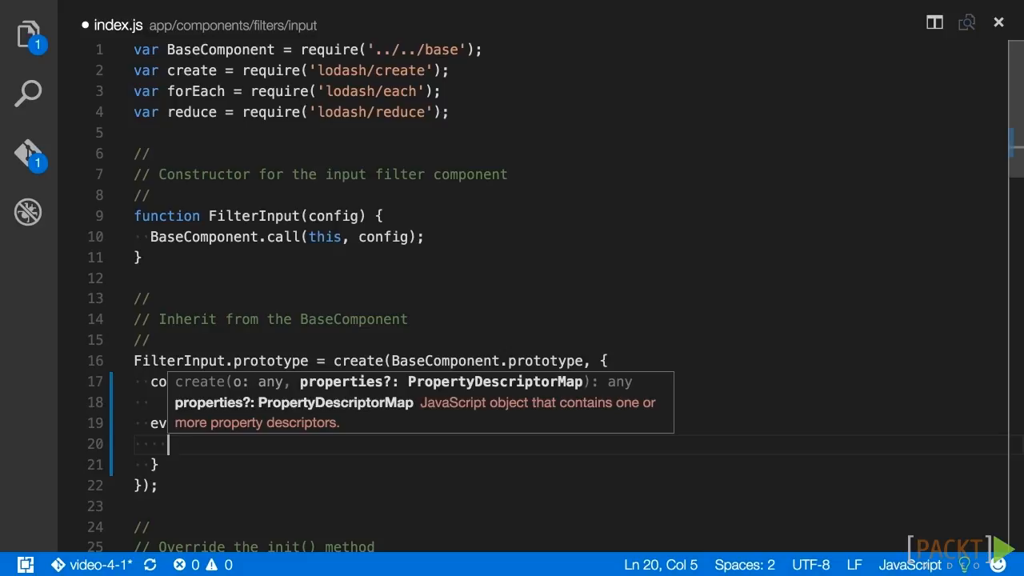
pyautogui.write("'input': [")
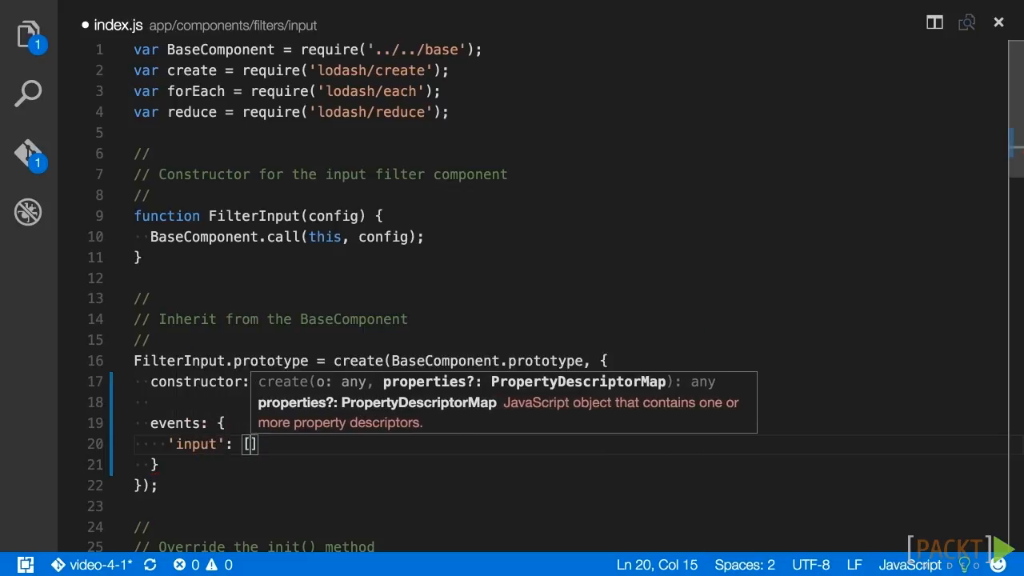
pyautogui.write("'")
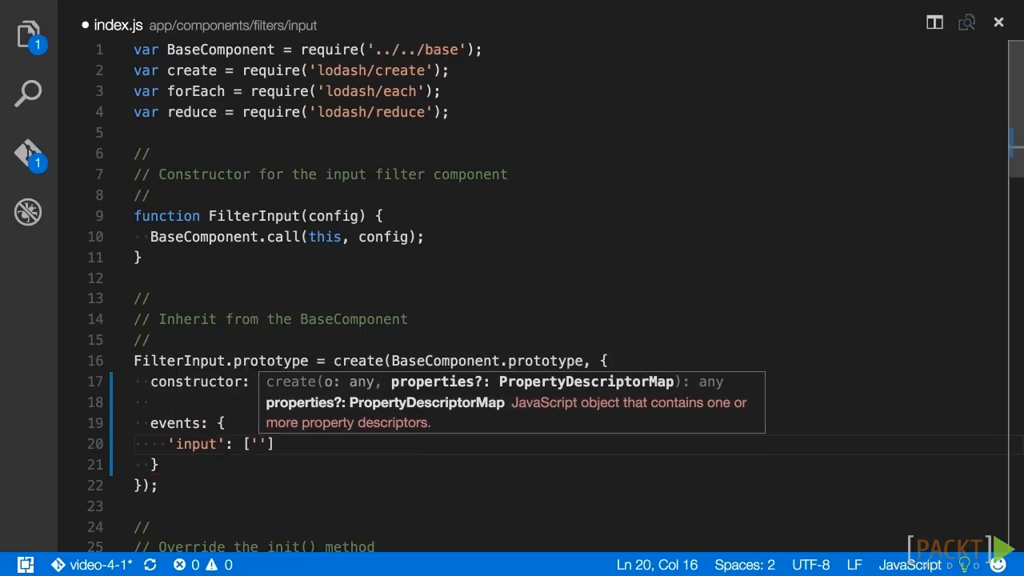
pyautogui.write('filterItems')
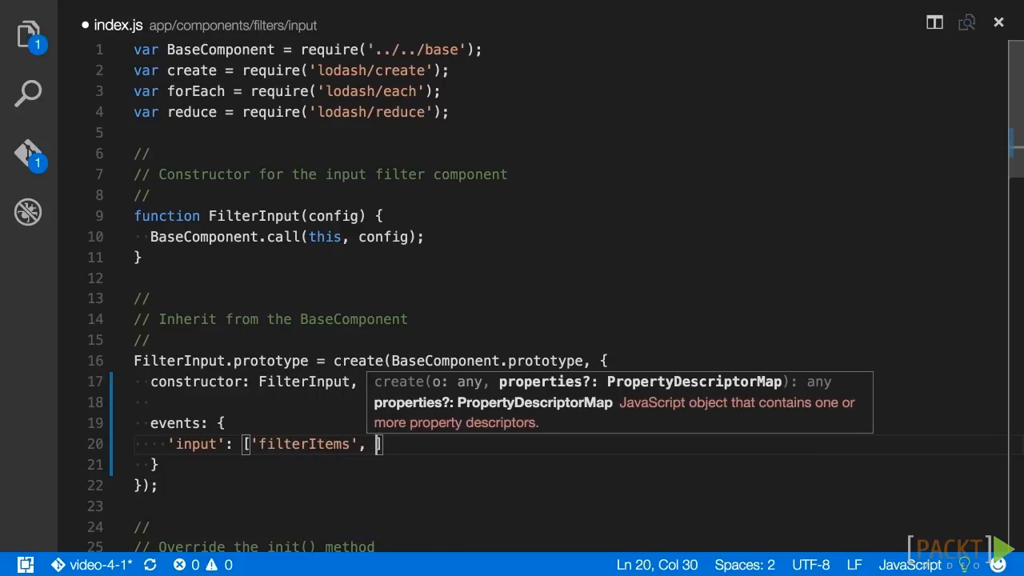
pyautogui.write("'.'")
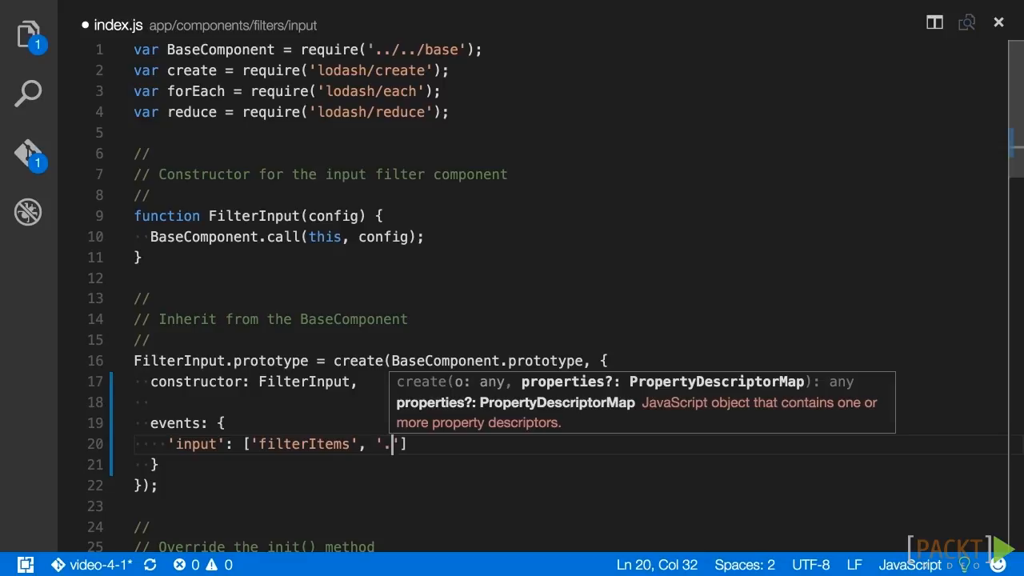
pyautogui.write('filter')
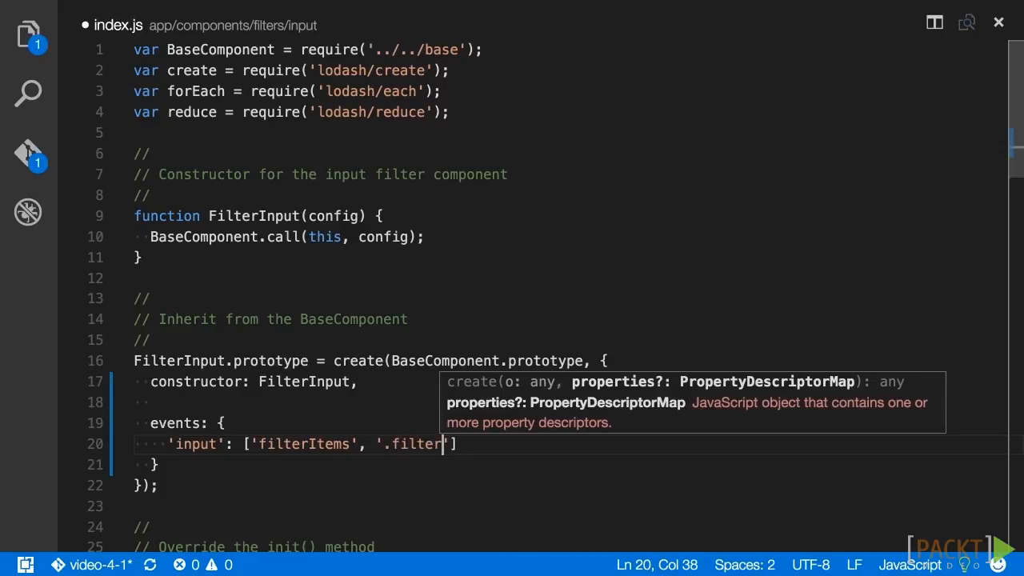
pyautogui.write('-input-form input')
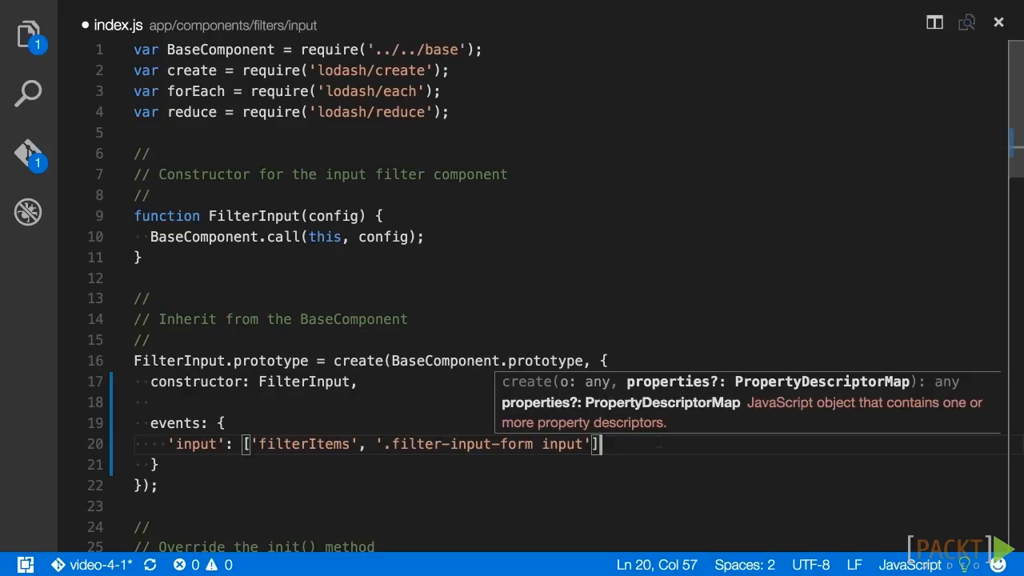
pyautogui.scroll(-3)
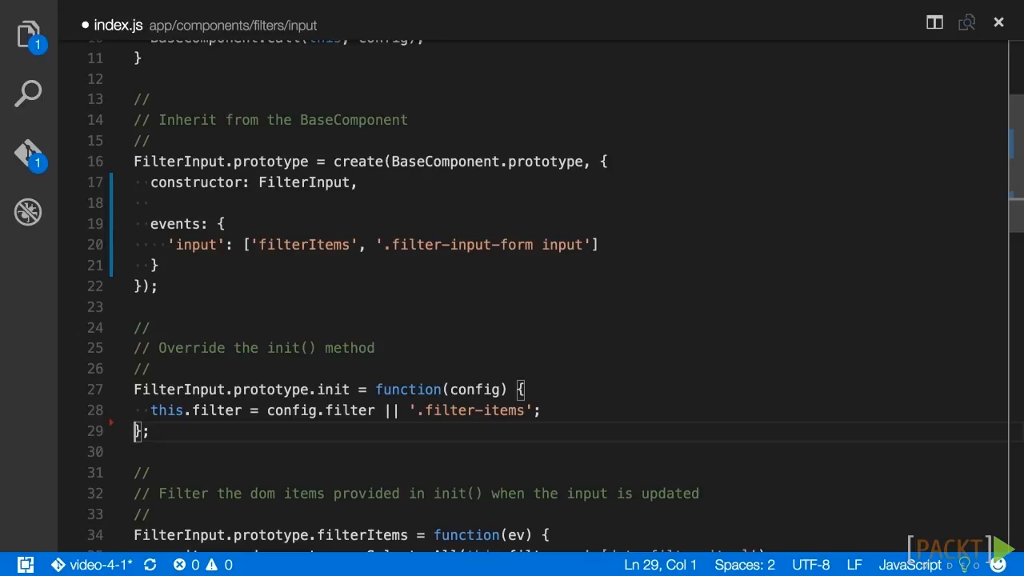
# Save the input filter file and open app/components/base/index.js
pyautogui.press('ctrl+s')
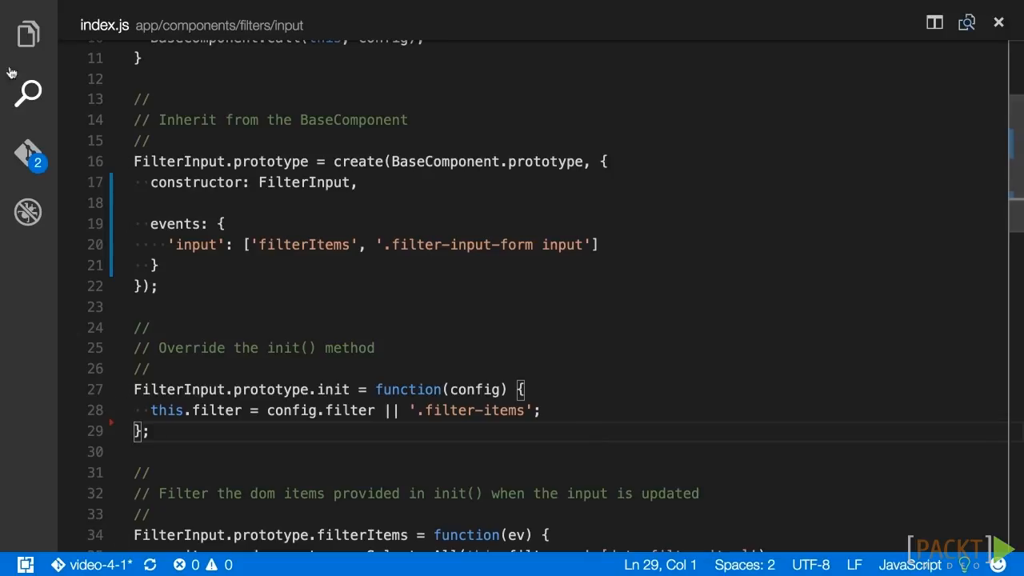
pyautogui.click(28, 34)
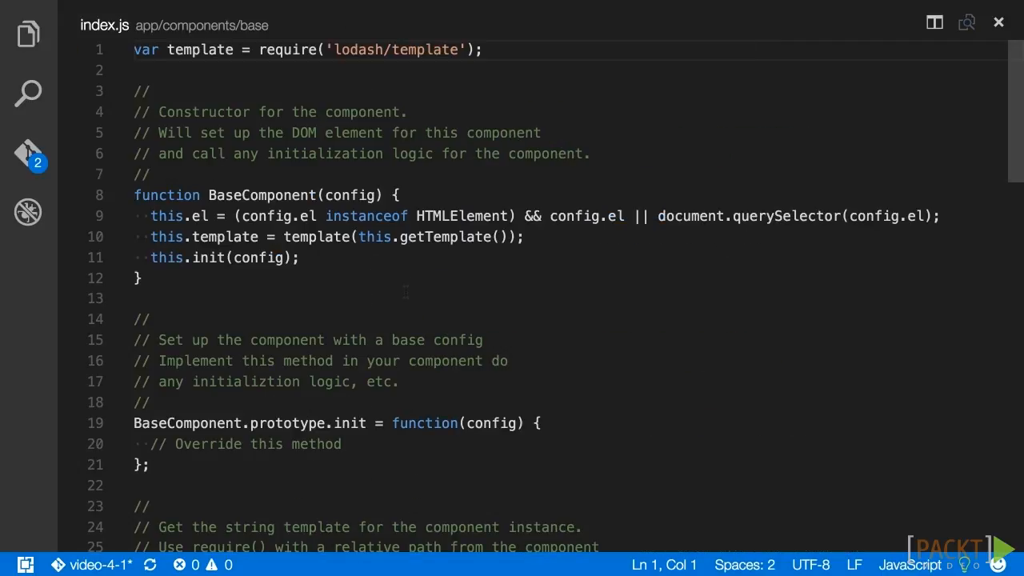
# Add require lines for lodash/assign and lodash/isElement to the base component
pyautogui.write('var as')
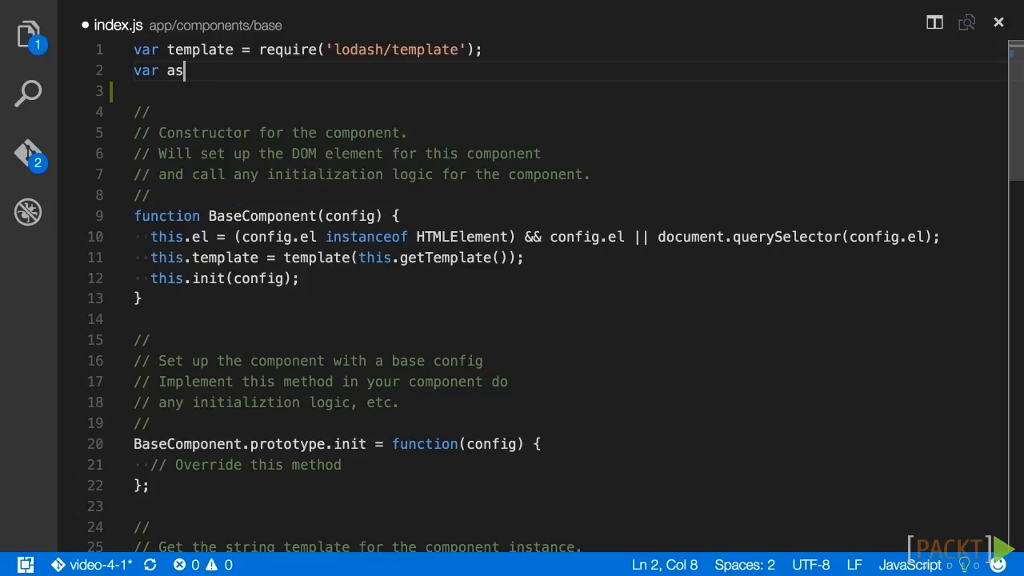
pyautogui.write('sign = require(')
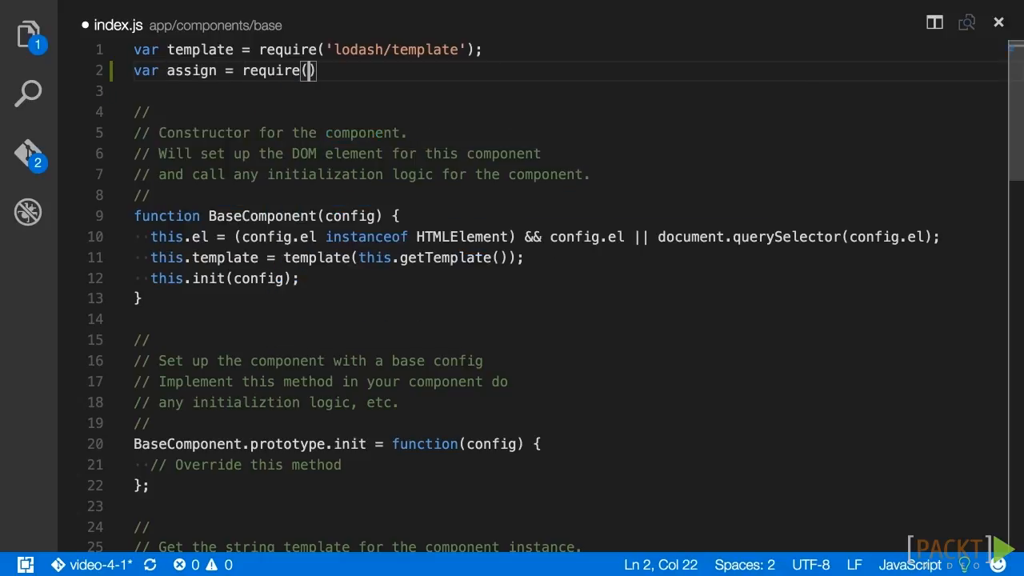
pyautogui.write("'lodash/assign")
pyautogui.click(568, 91)
pyautogui.write('var')
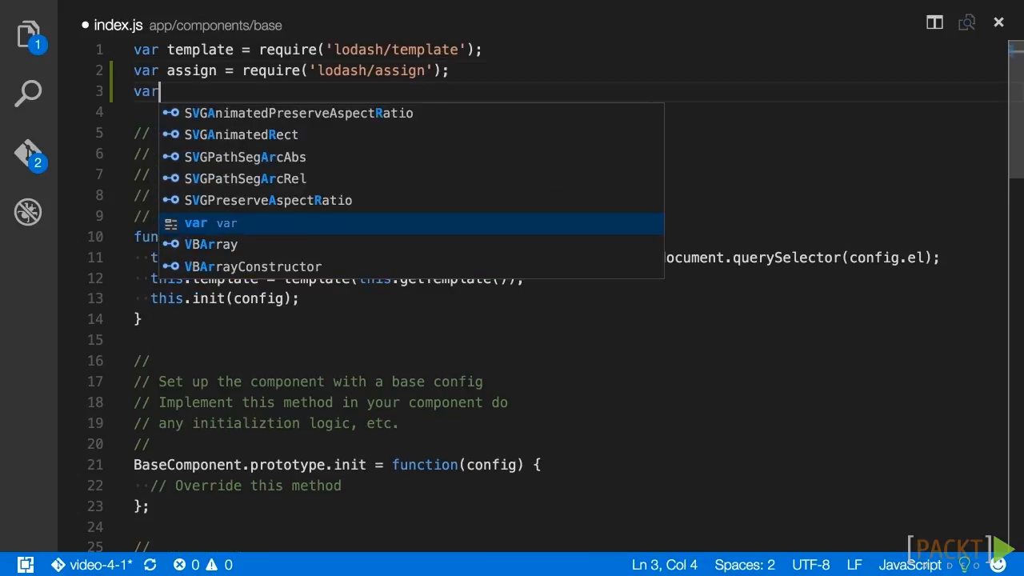
pyautogui.write('isElement = require')
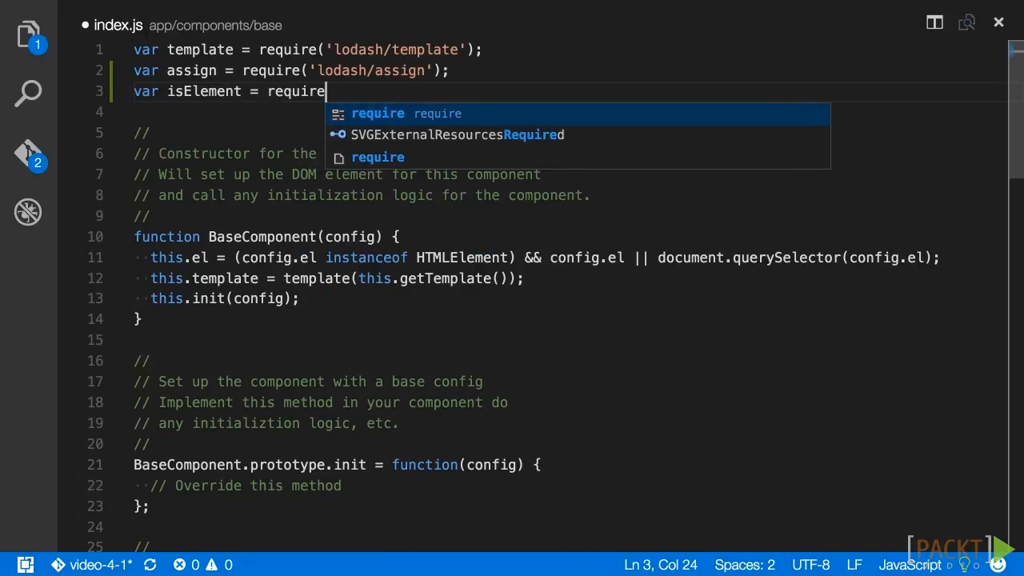
pyautogui.write("('lodash'")
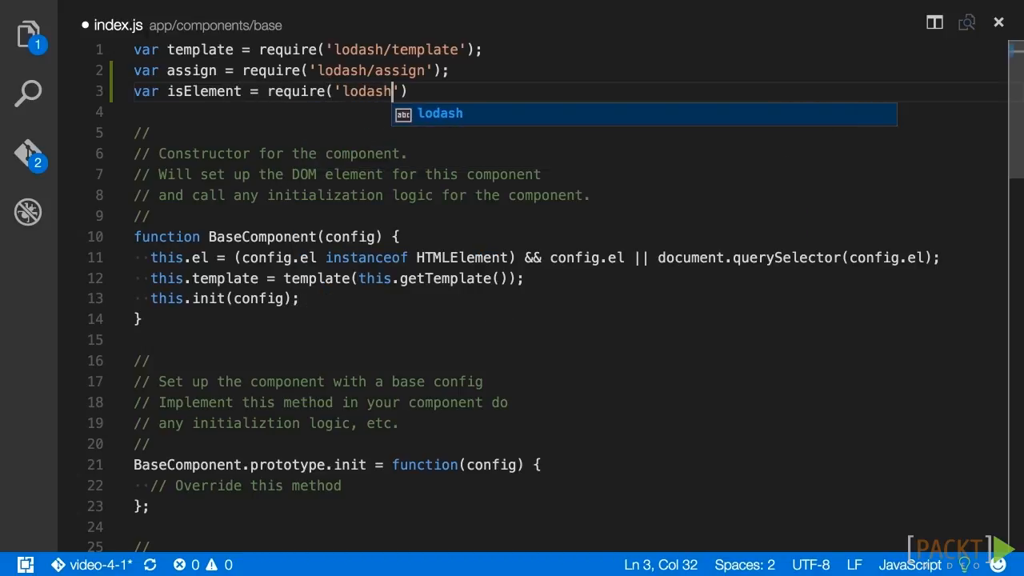
pyautogui.write('/isElement')
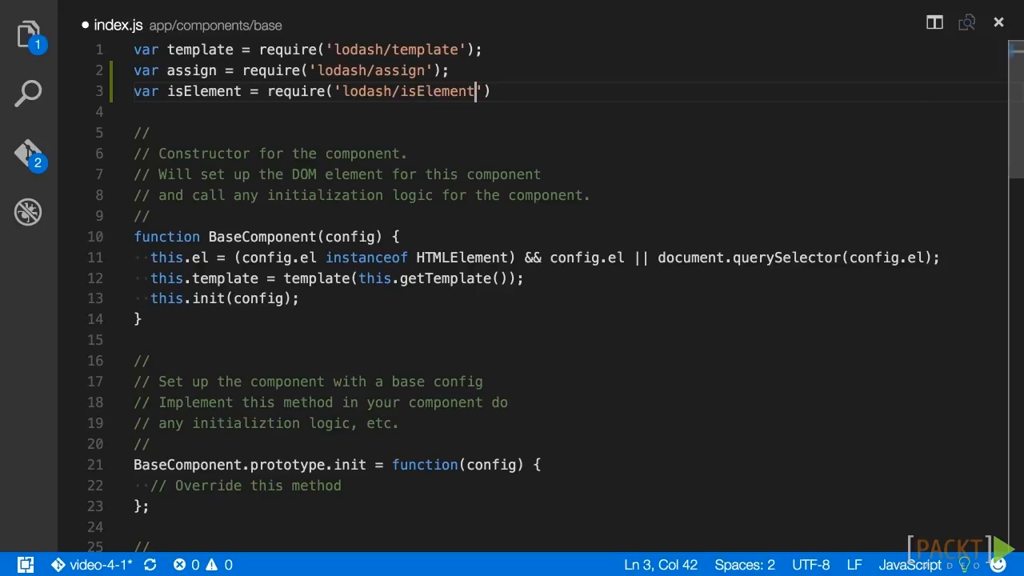
# Add isString from lodash/isString and forEach from lodash/each requires
pyautogui.write('v')
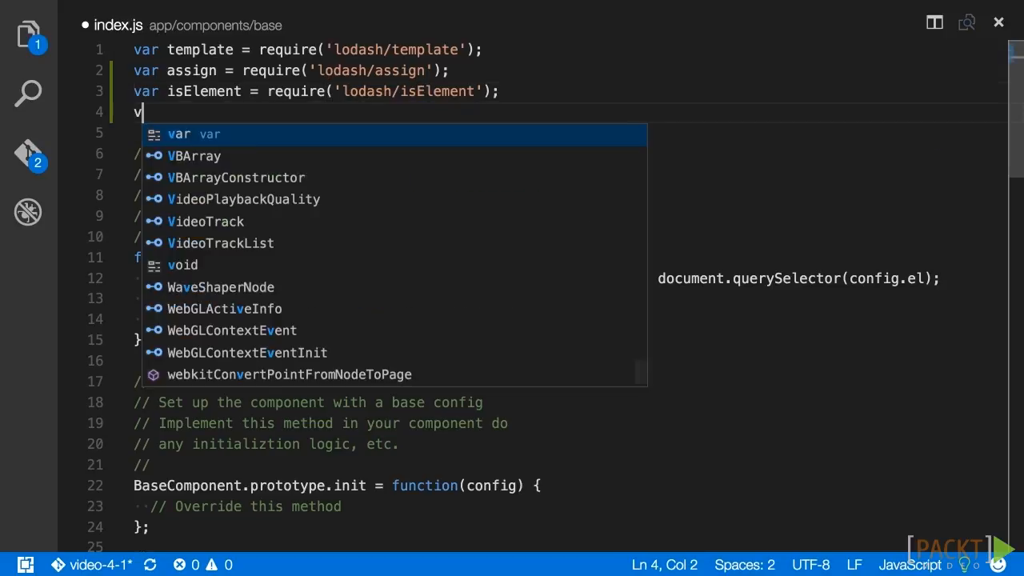
pyautogui.write("isString = require(''")
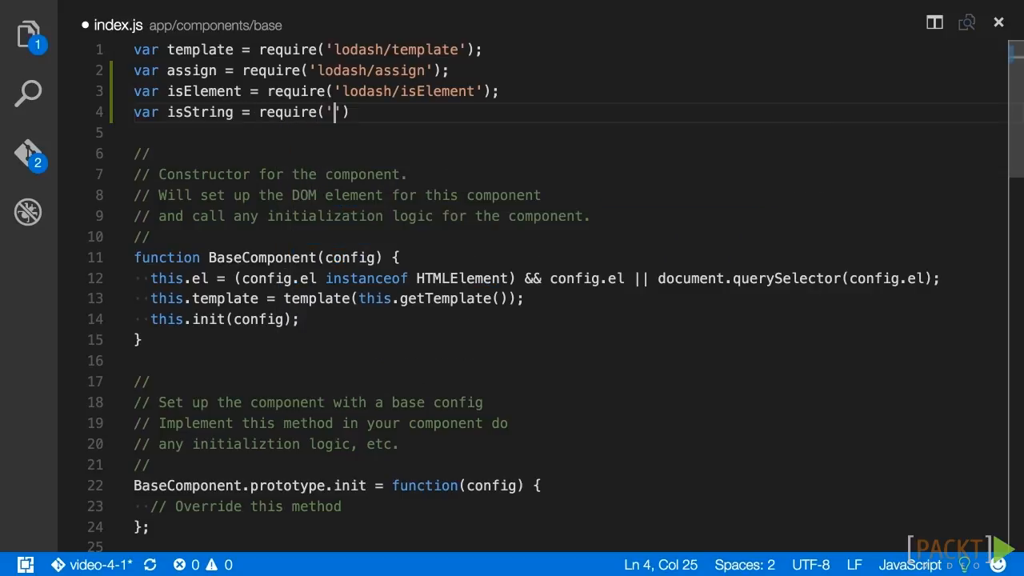
pyautogui.write('lodash/isString')
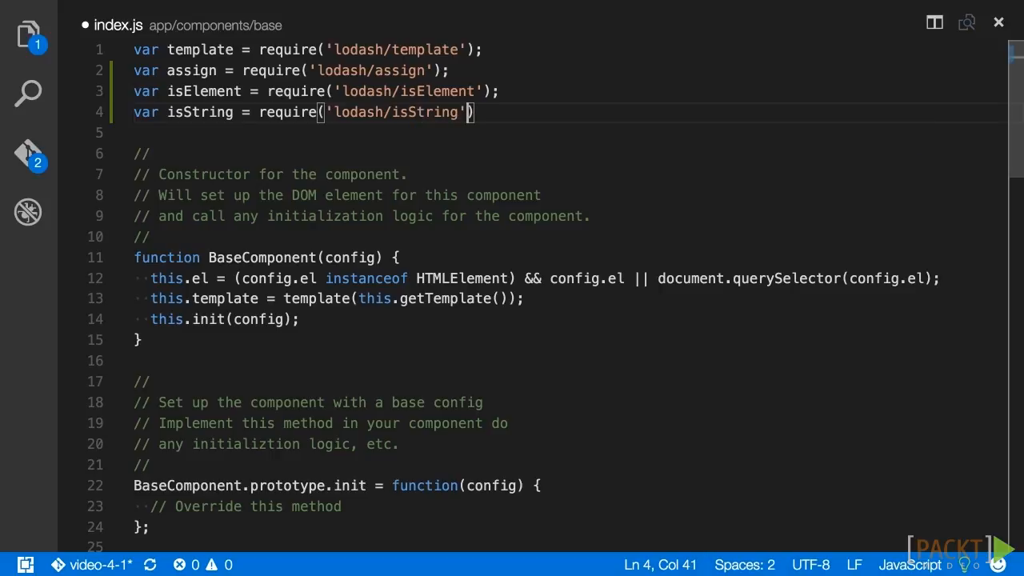
pyautogui.press('Enter')
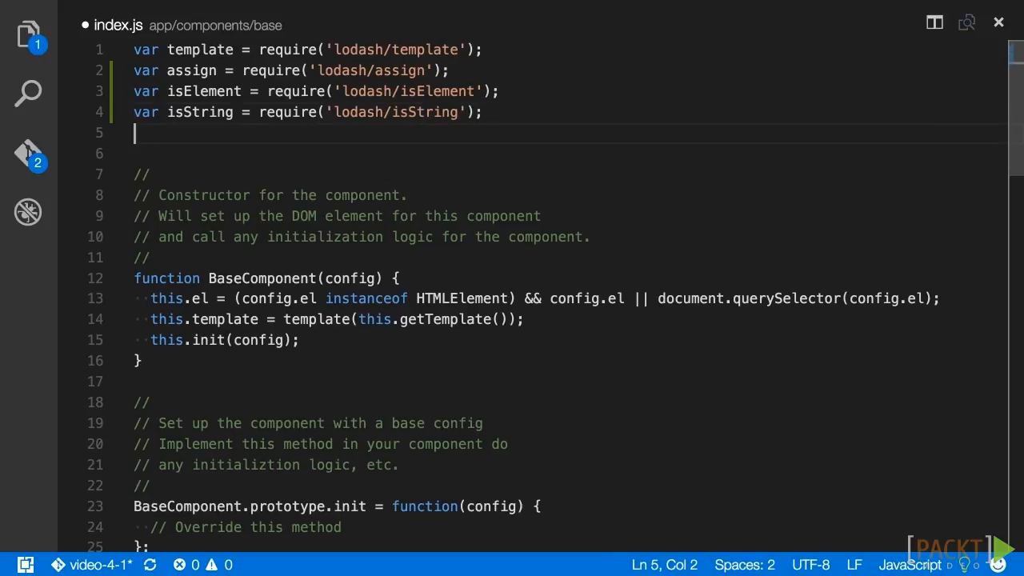
pyautogui.write('var forEach =')
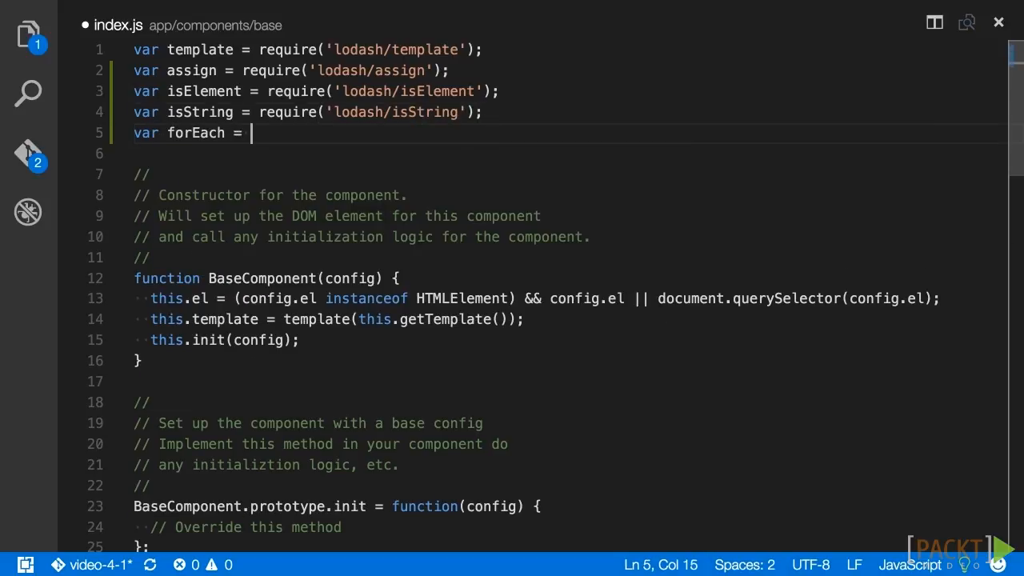
pyautogui.write("require('lodash/")
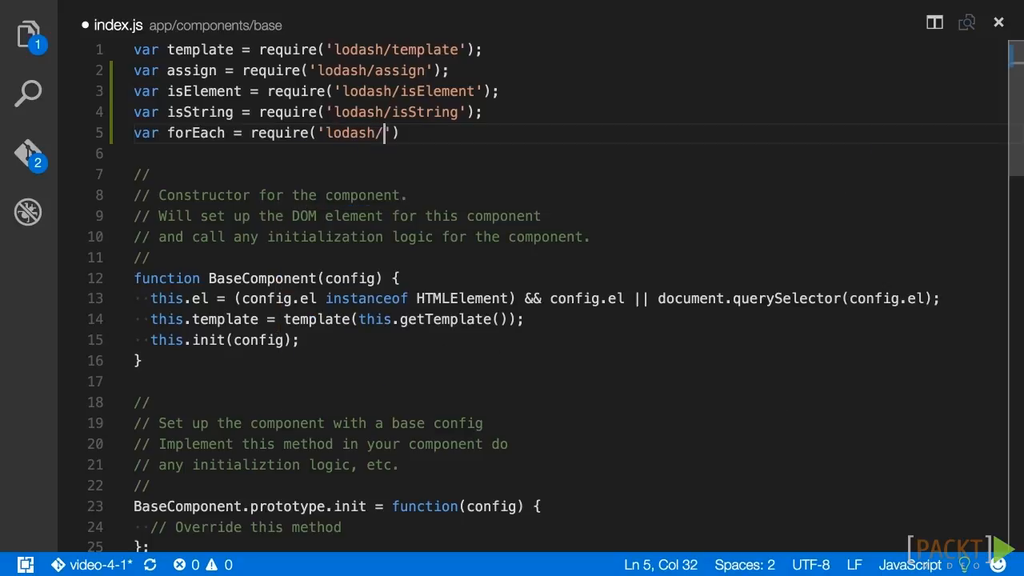
pyautogui.write("each');")
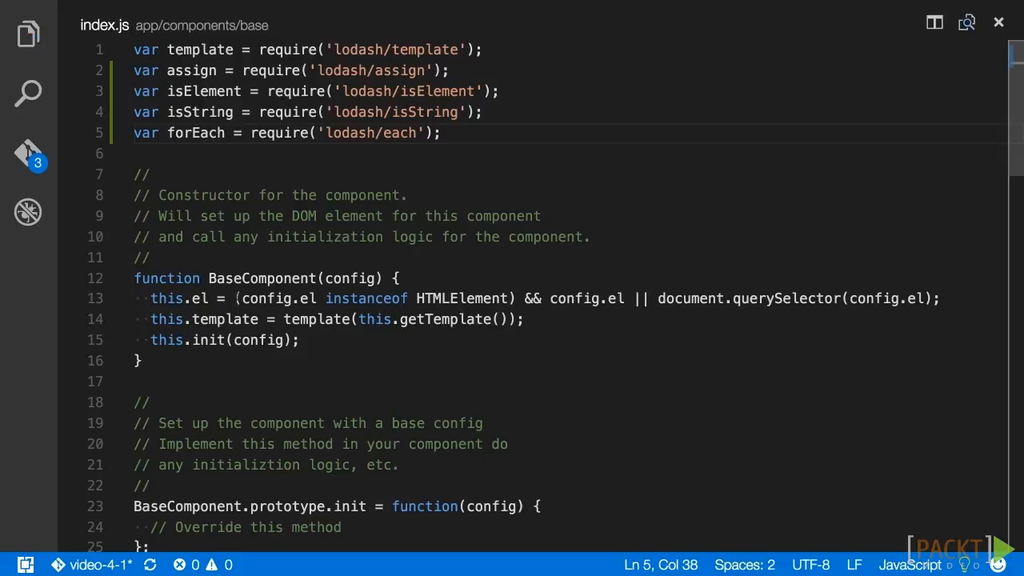
# Use isElement(config.el), set this.events = assign(this.events || {}, config.events), call this.addEventListeners()
pyautogui.write('isElement(')
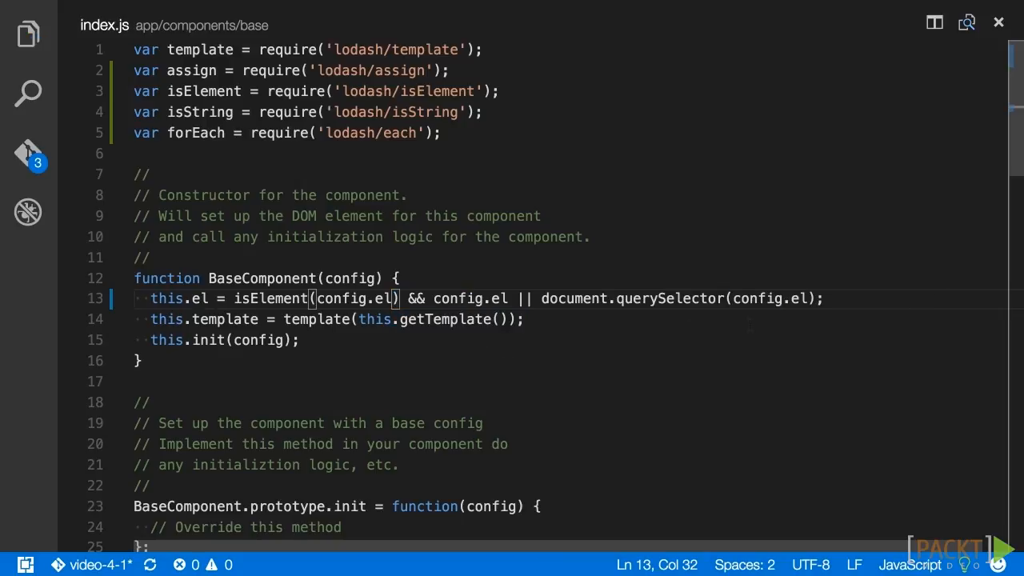
pyautogui.press('Enter')
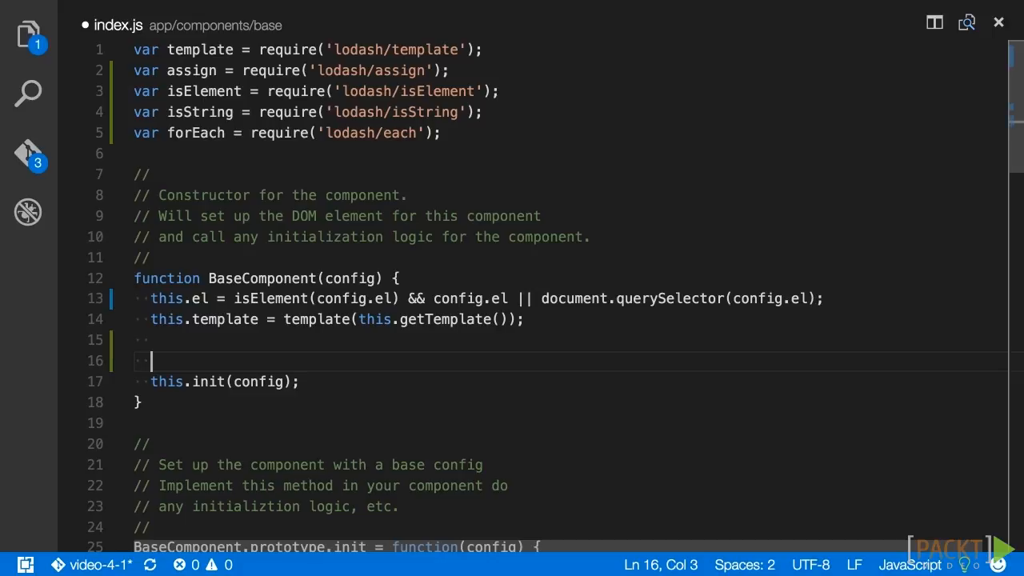
pyautogui.write('this.event')
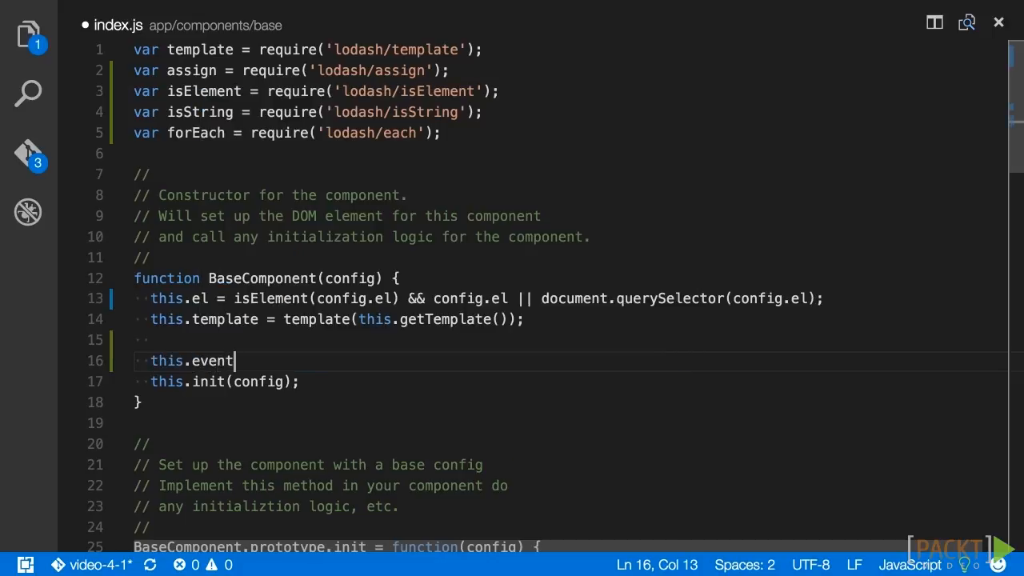
pyautogui.write('s =')
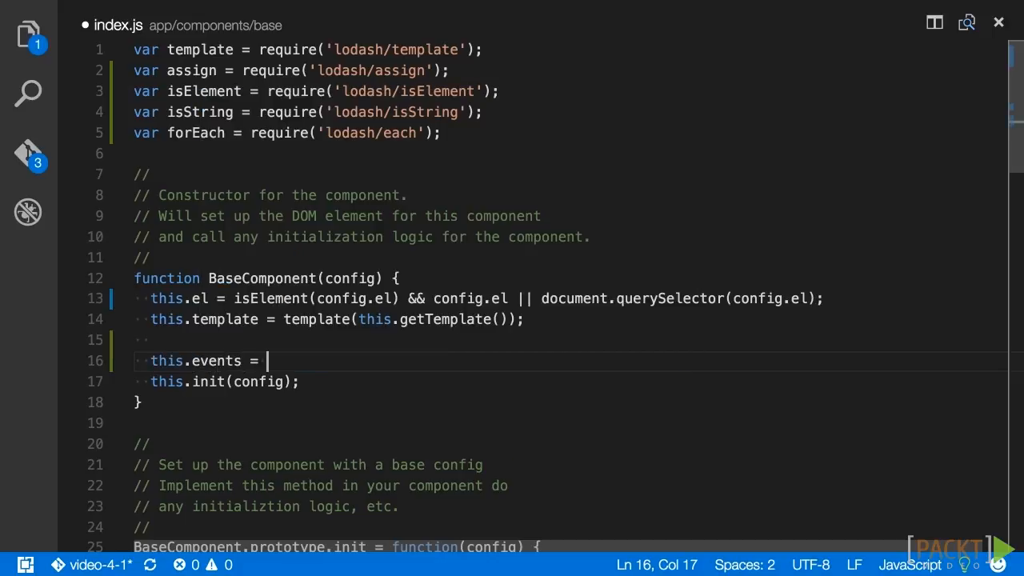
pyautogui.write('assig')
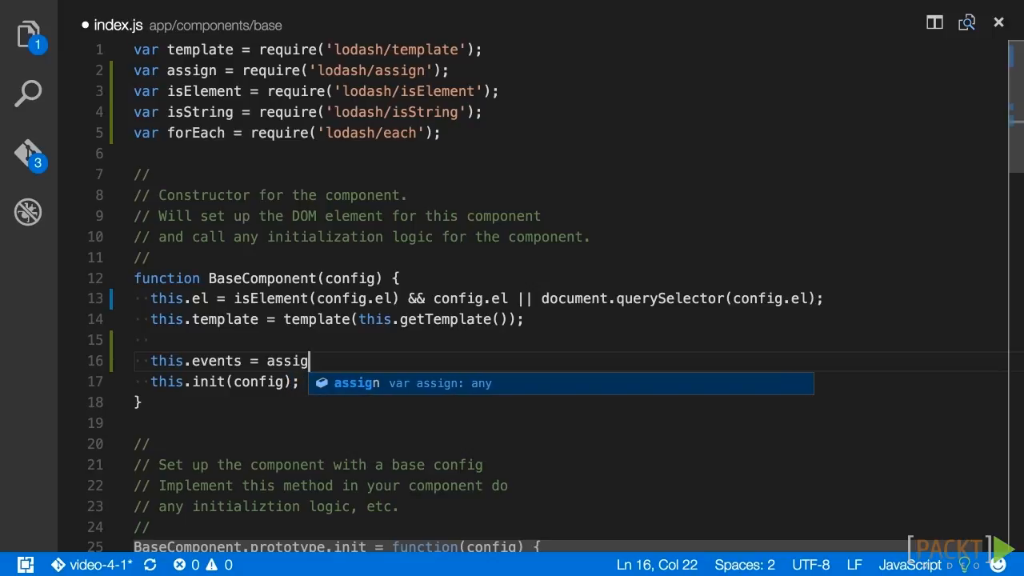
pyautogui.write('n(this.events')
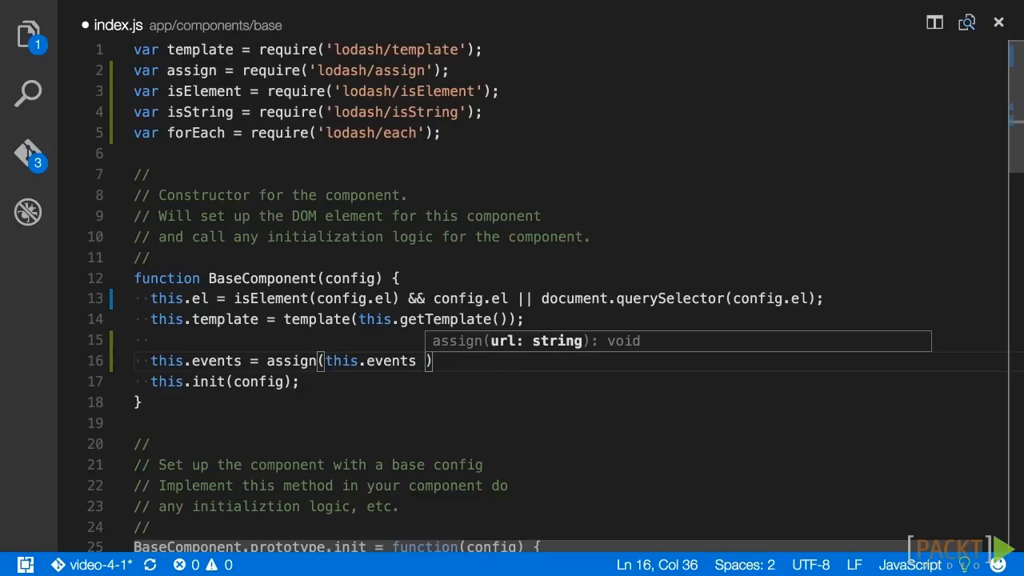
pyautogui.write('|| {}')
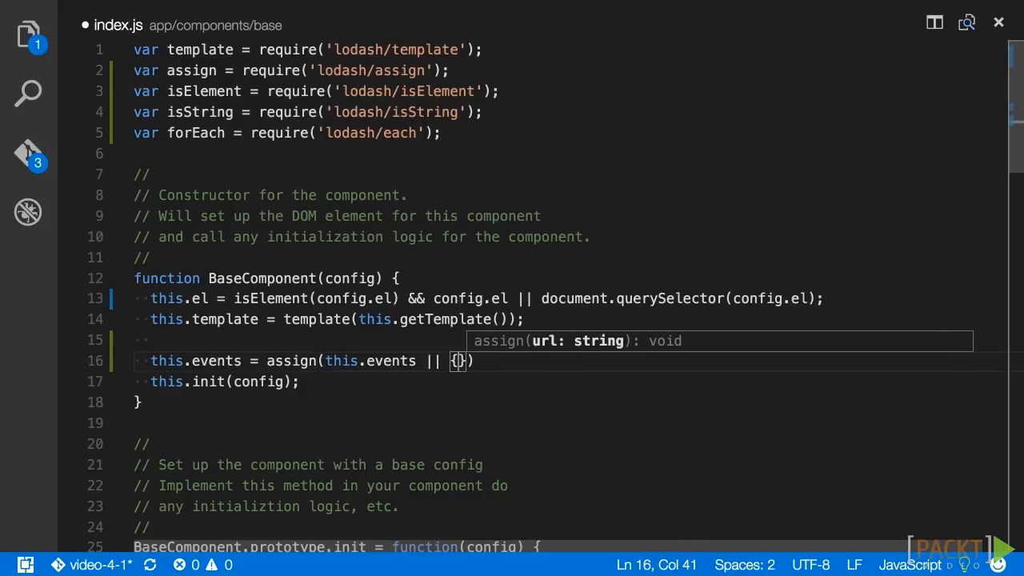
pyautogui.write(', config.events')
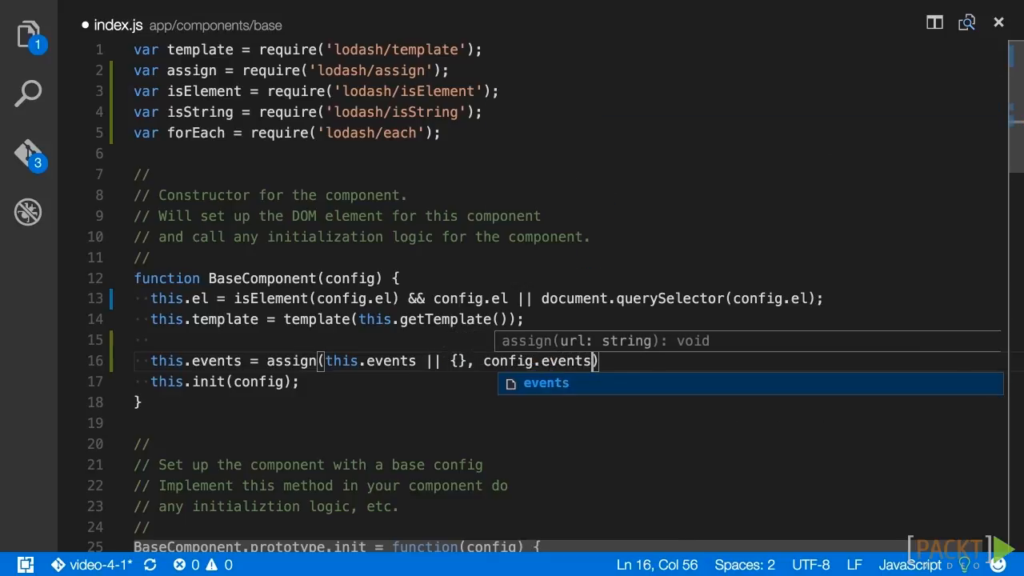
pyautogui.write('this.add')
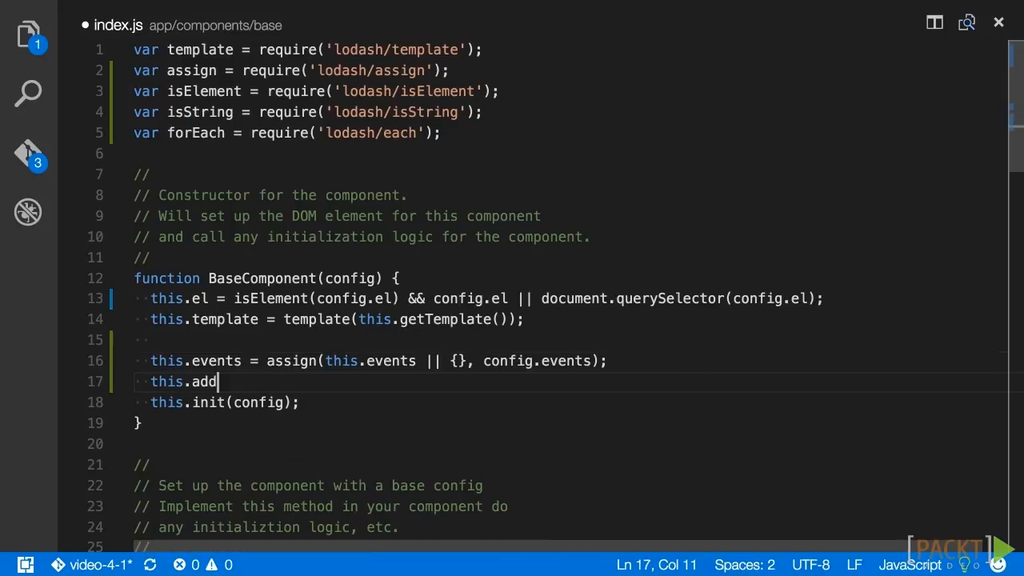
pyautogui.write('EventListeners();')
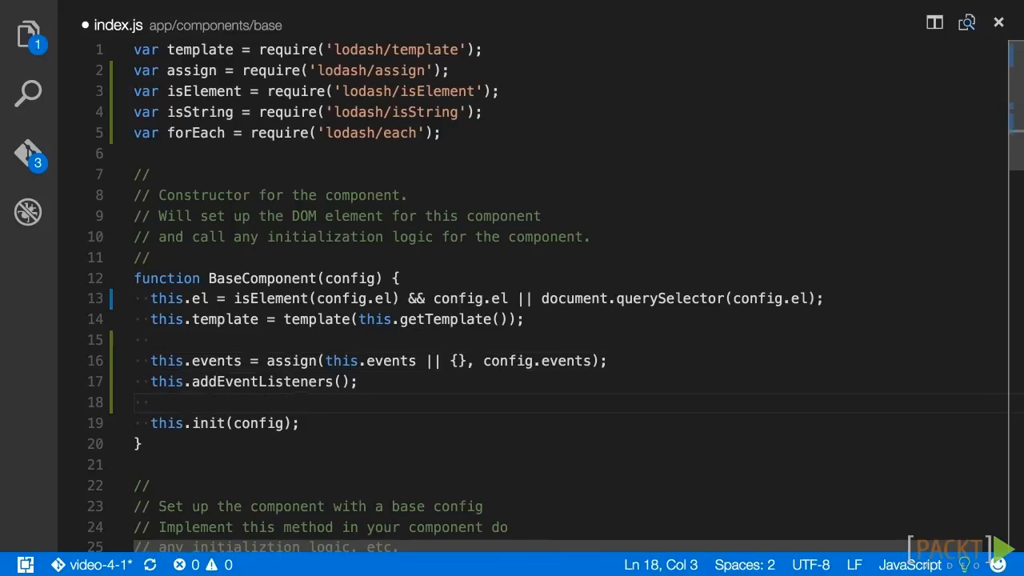
# Add BaseComponent.prototype.addEventListeners calling forEach(this.events, this.addListener.bind(this))
pyautogui.write('BaseComponent.p')
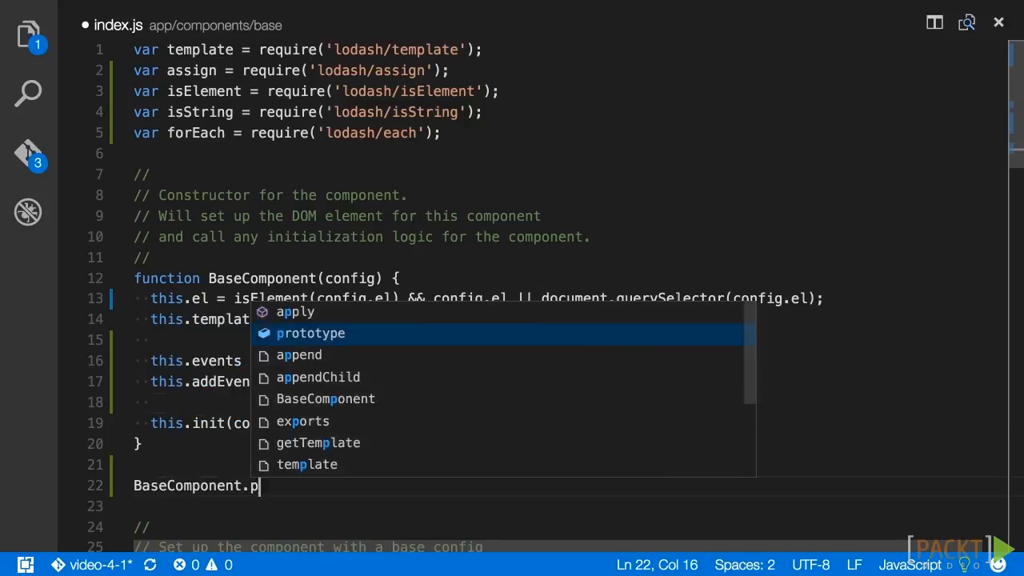
pyautogui.write('rototype.addEventListeners = function() {')
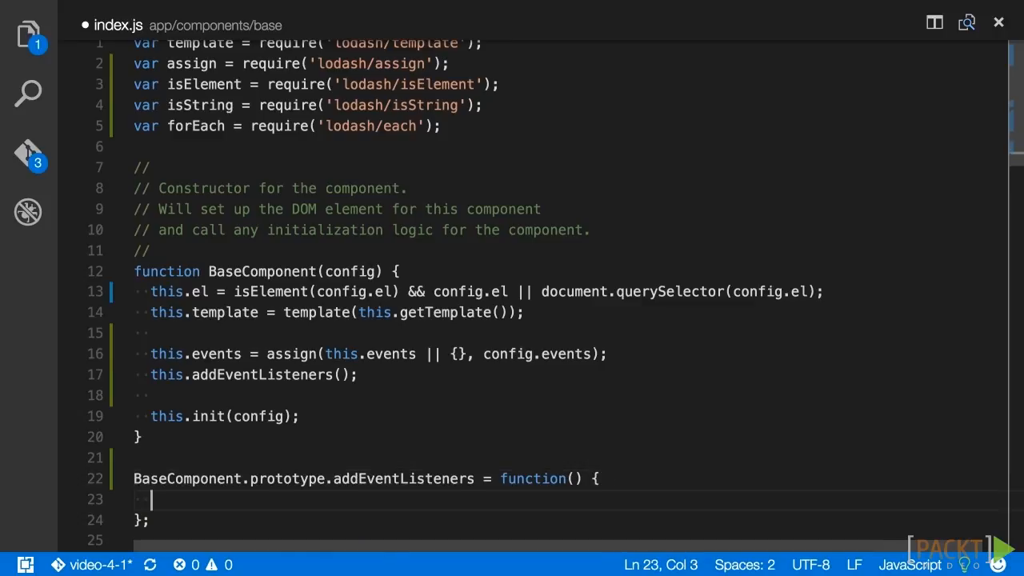
pyautogui.write('forEach(this.events, this.addListener.bind(this));')
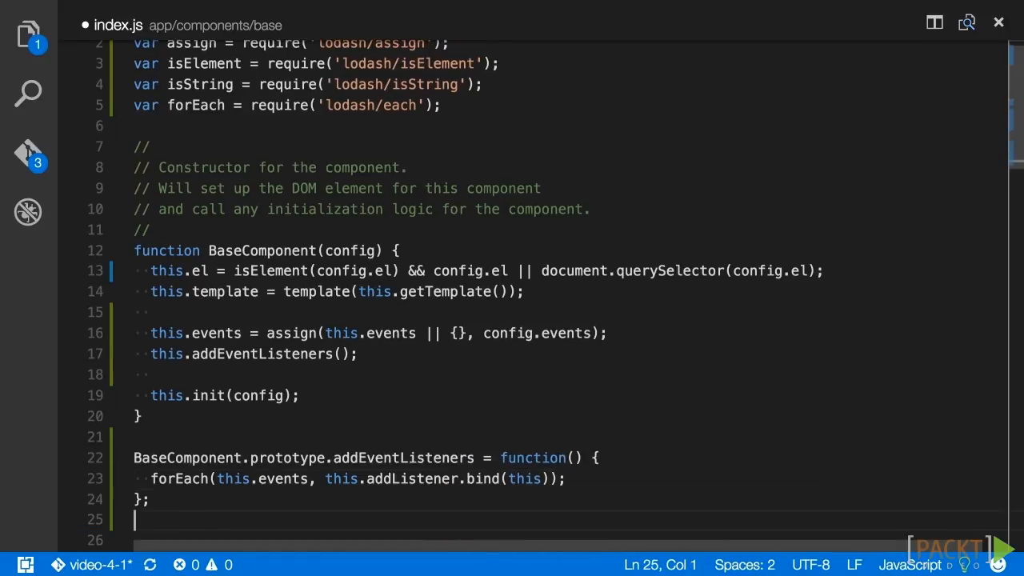
# Add addListener(params, eventType) reading handlerFunc and selector, calling this.el.addEventListener(eventType, ...)
pyautogui.write('BaseComponent.prototype.addListener =')
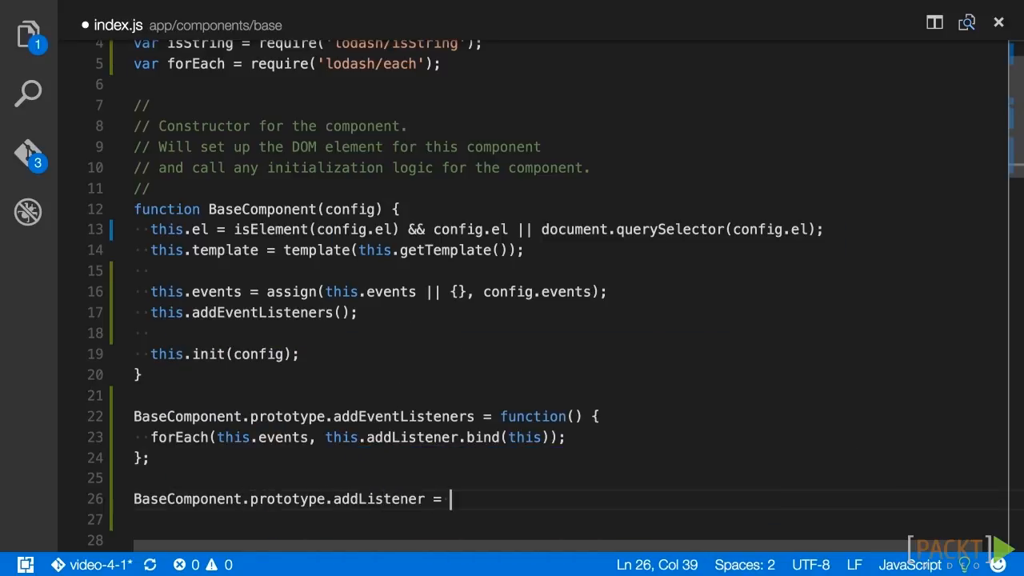
pyautogui.write('function()')
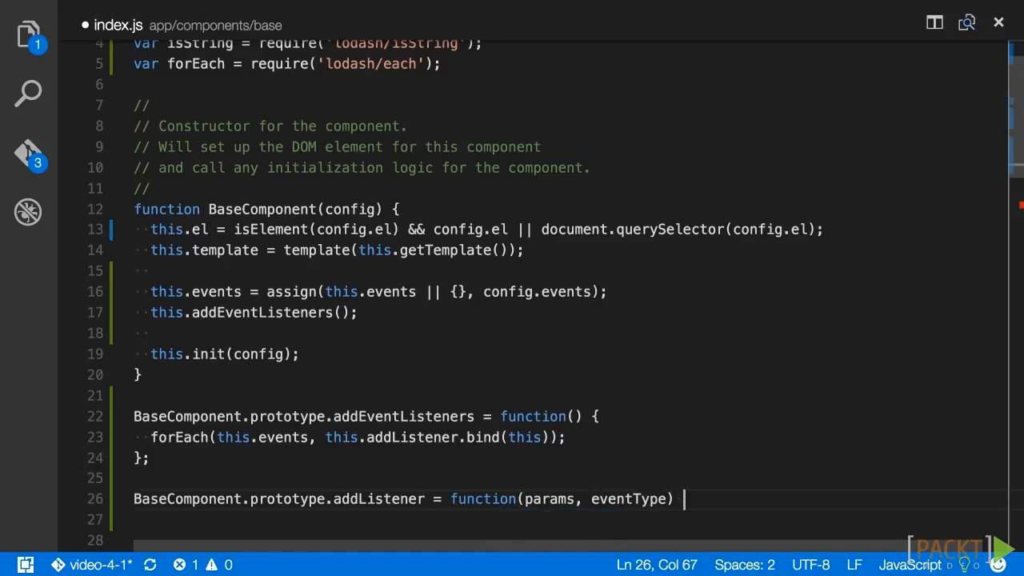
pyautogui.write('{')
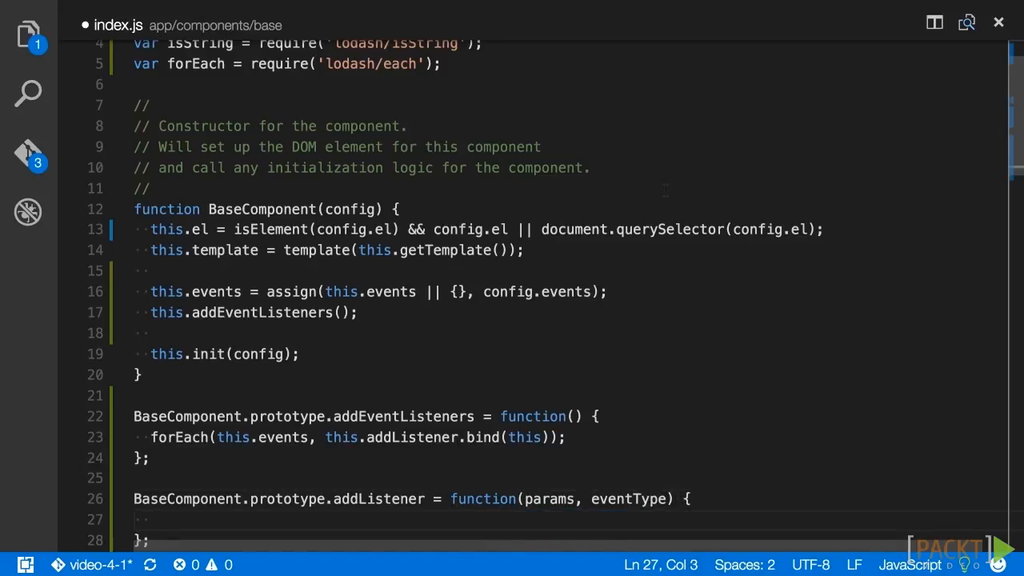
pyautogui.write('var handlerFunc = params[0];')
pyautogui.write('var selector = params[1];')
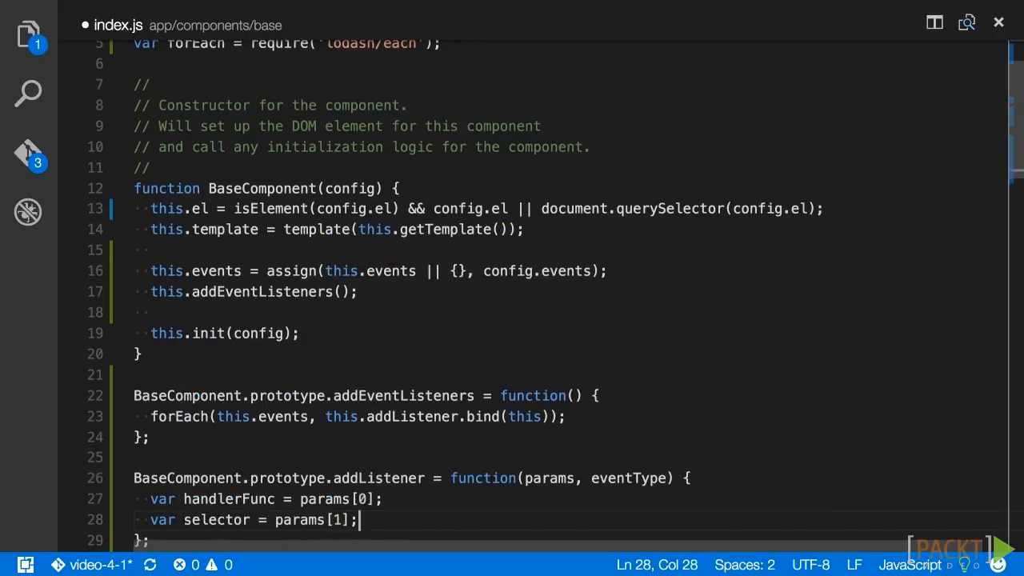
pyautogui.write('this.el.addEventListener(eventType, function(ev) {')
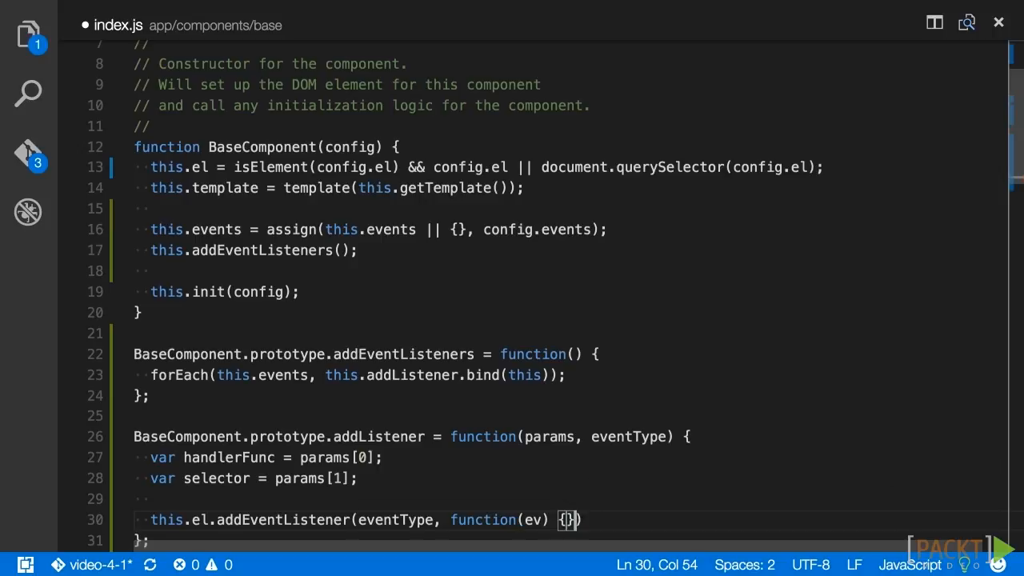
# Inside the callback, query node = this.el.querySelector(selector) and return true if node !== ev.target
pyautogui.write('v')
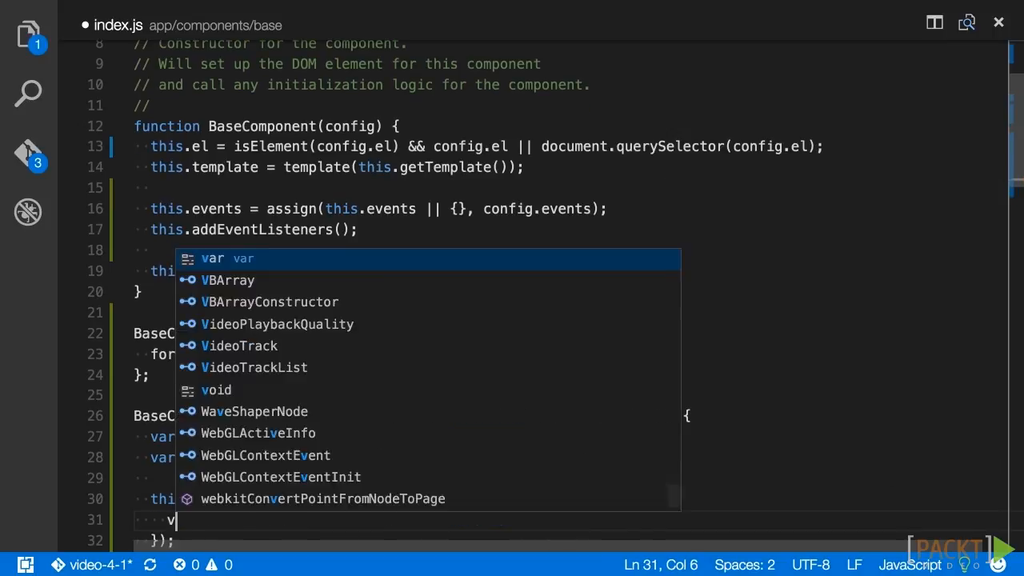
pyautogui.write('if')
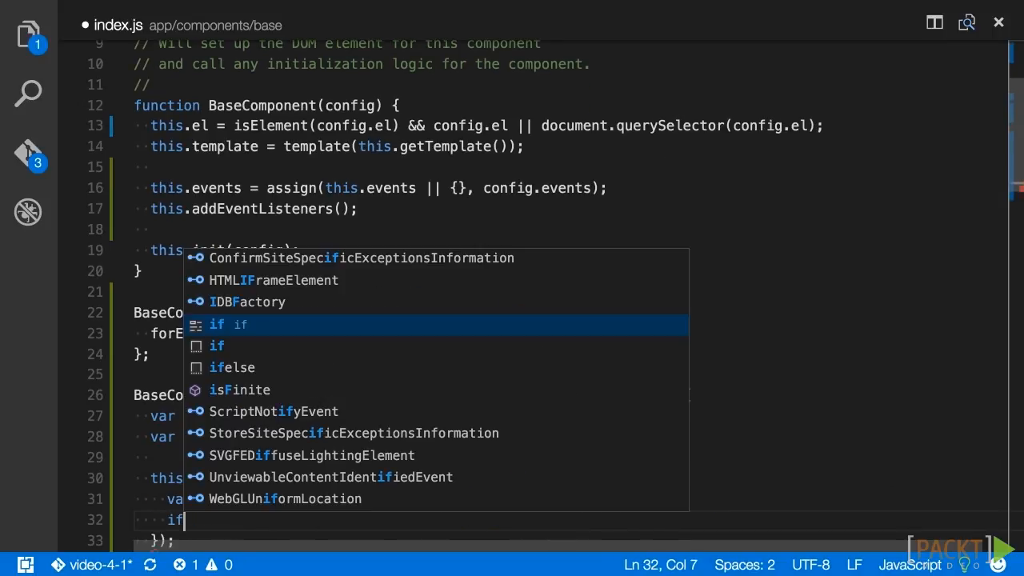
pyautogui.write('(selector) {')
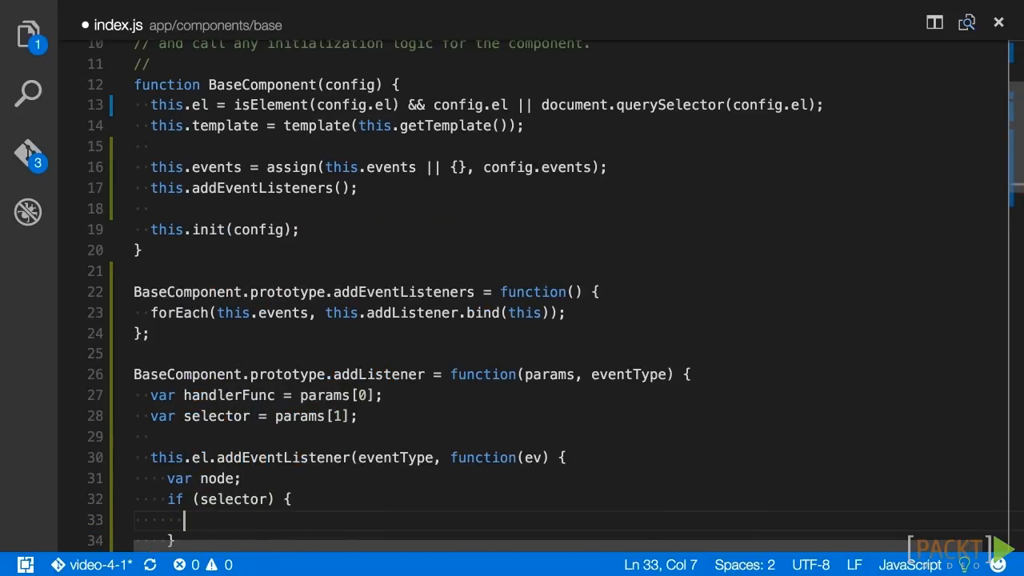
pyautogui.write('node =')
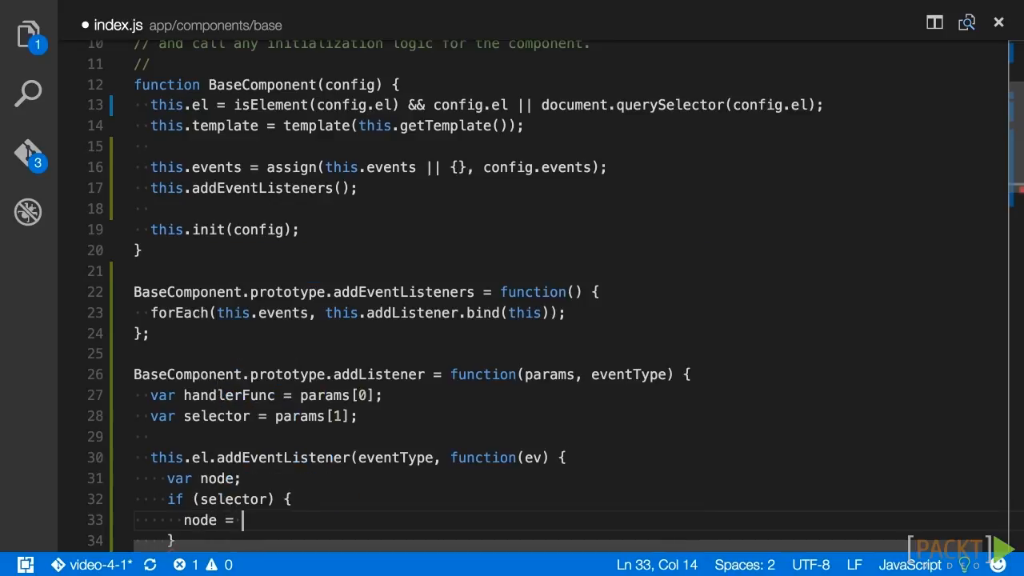
pyautogui.write('this.el.querySelector')
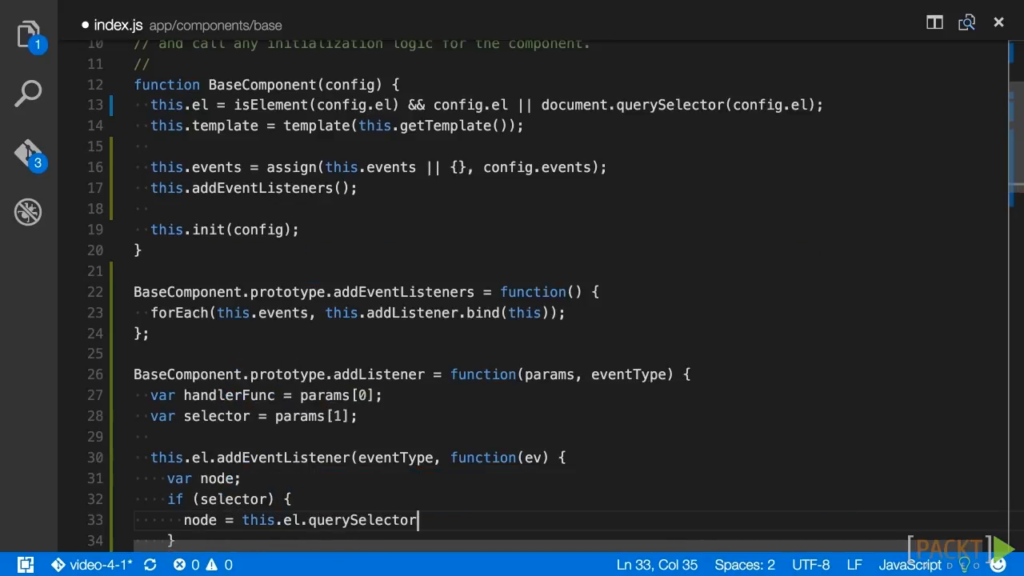
pyautogui.write('(selector);')
pyautogui.write('if (')
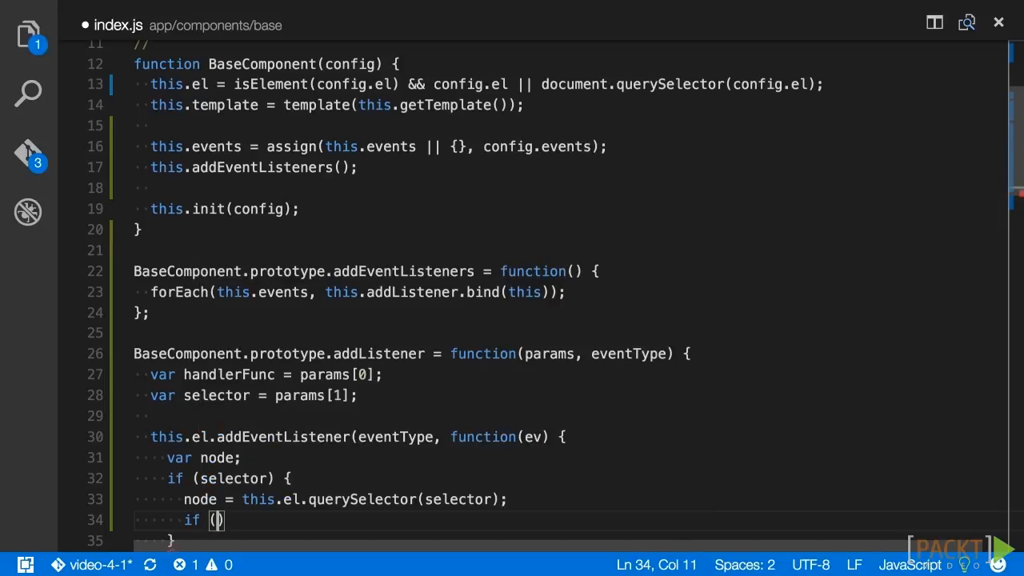
pyautogui.write('node !== ev.target')
pyautogui.write('return true;')
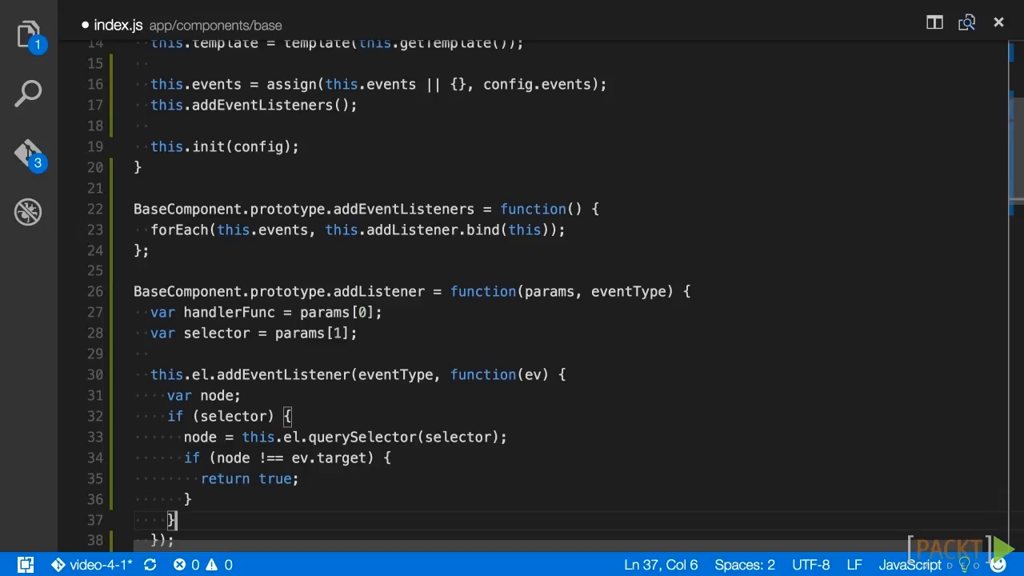
pyautogui.press('Enter')
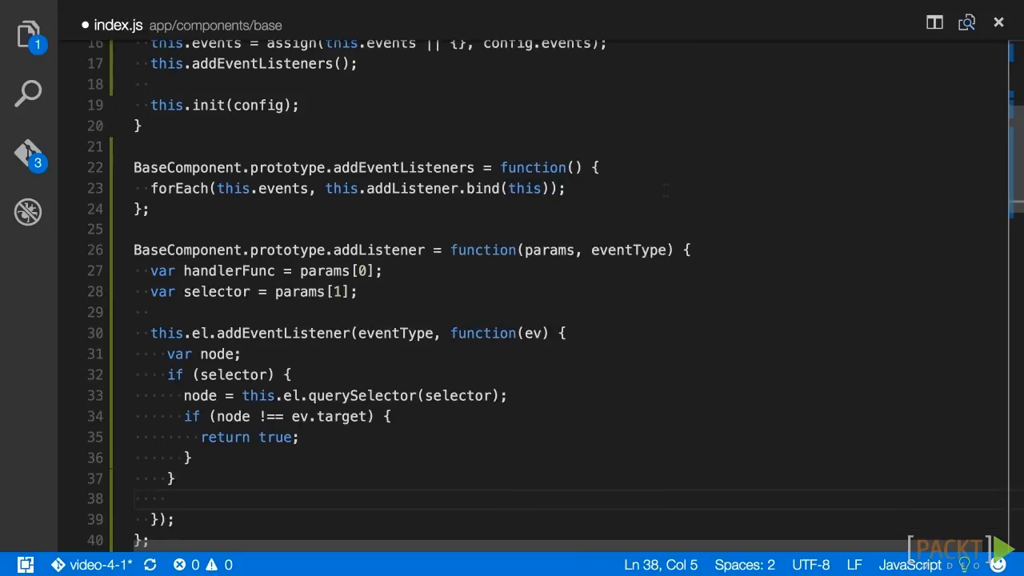
# Return isString(handlerFunc) ? this[handlerFunc](ev) : handlerFunc.call(this, ev), binding the callback with capture false
pyautogui.write('return isS')
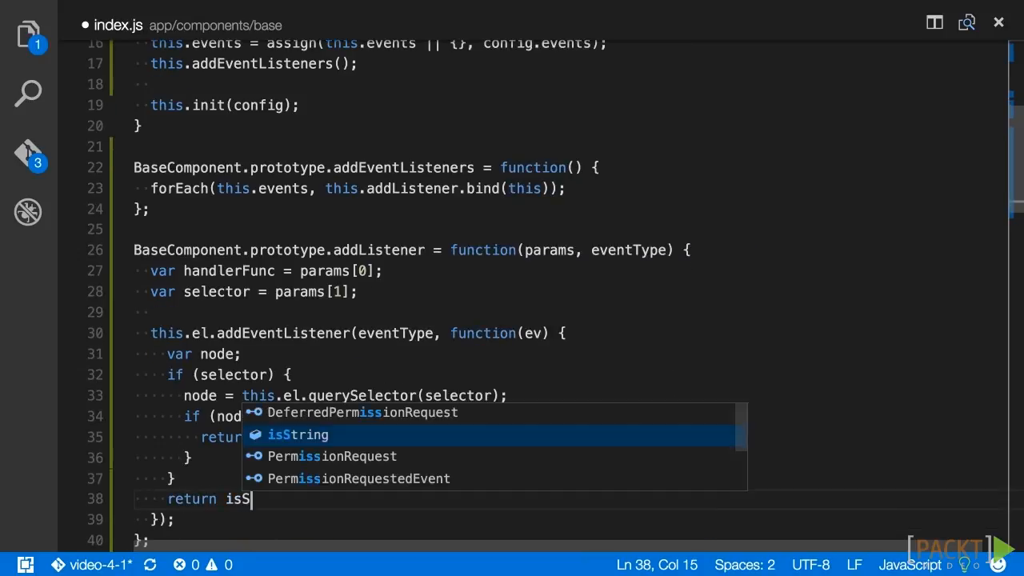
pyautogui.write('tring(handlerFunc')
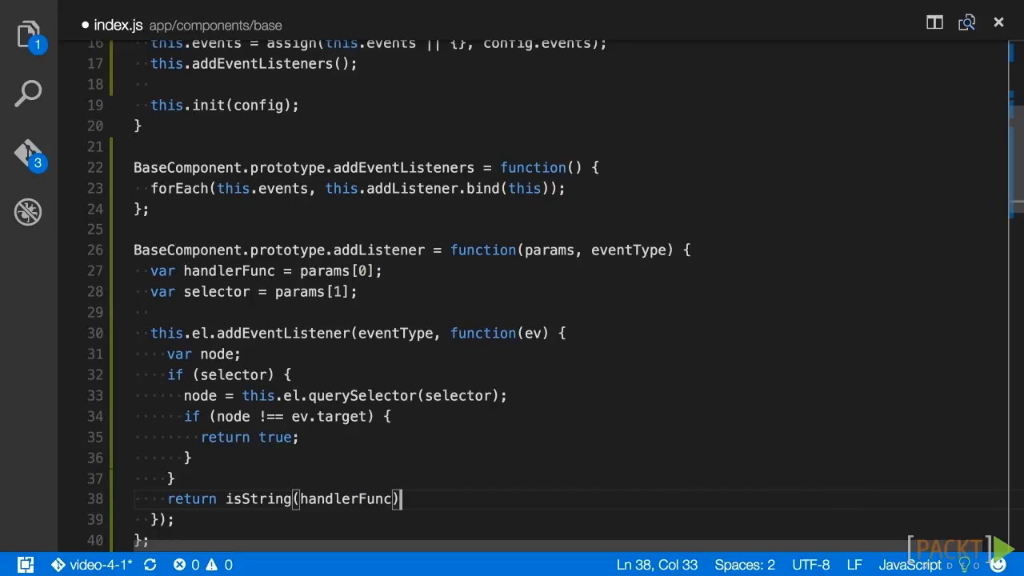
pyautogui.write('? this')
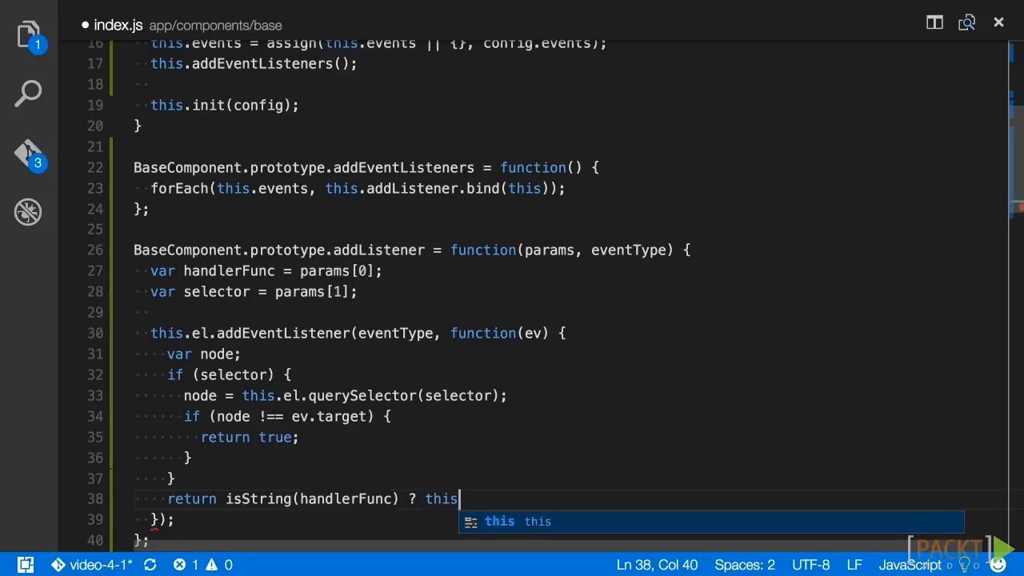
pyautogui.write('[handlerFunc')
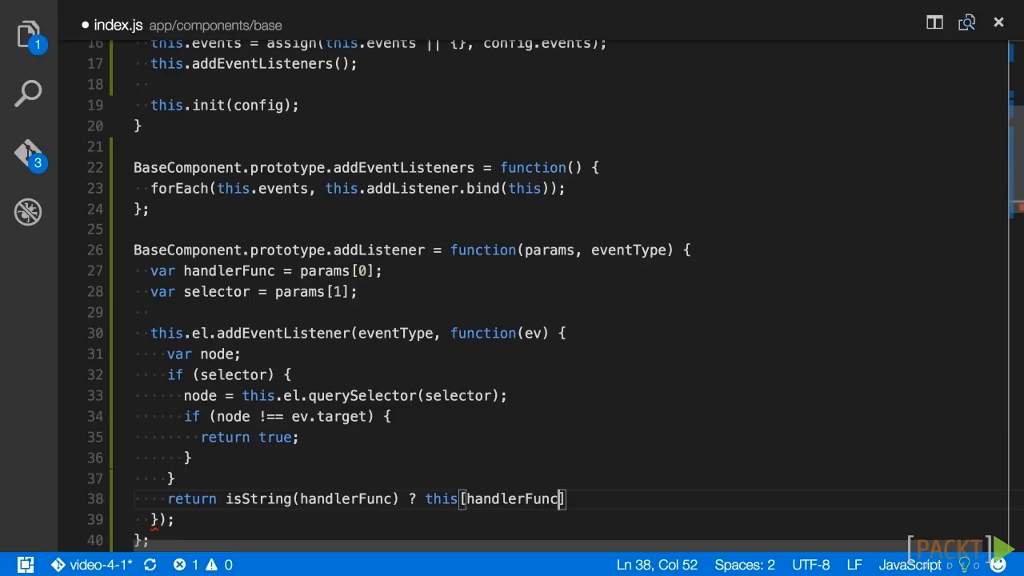
pyautogui.write('(ev)')
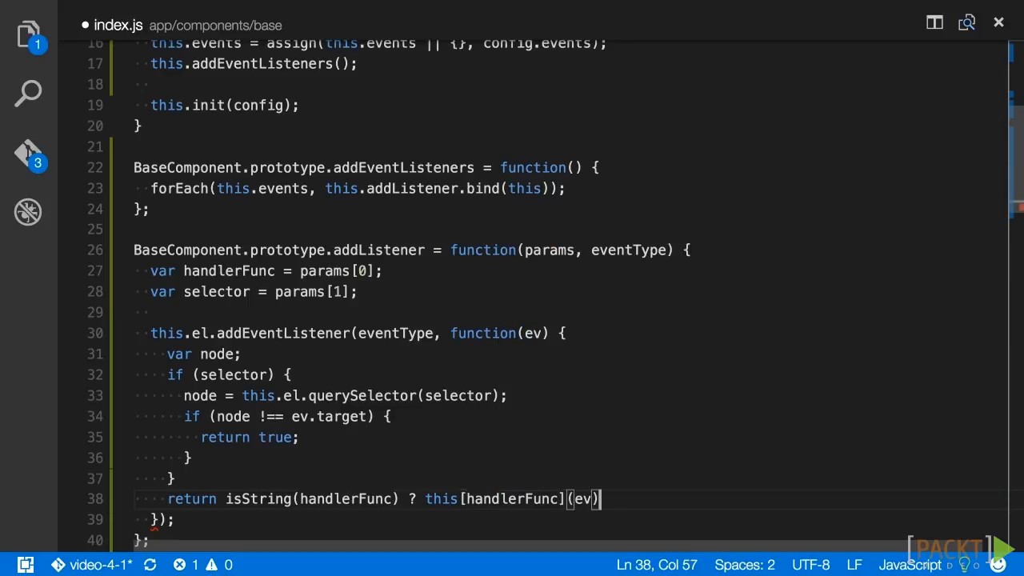
pyautogui.write(': handlerFunc.call(this, ev')
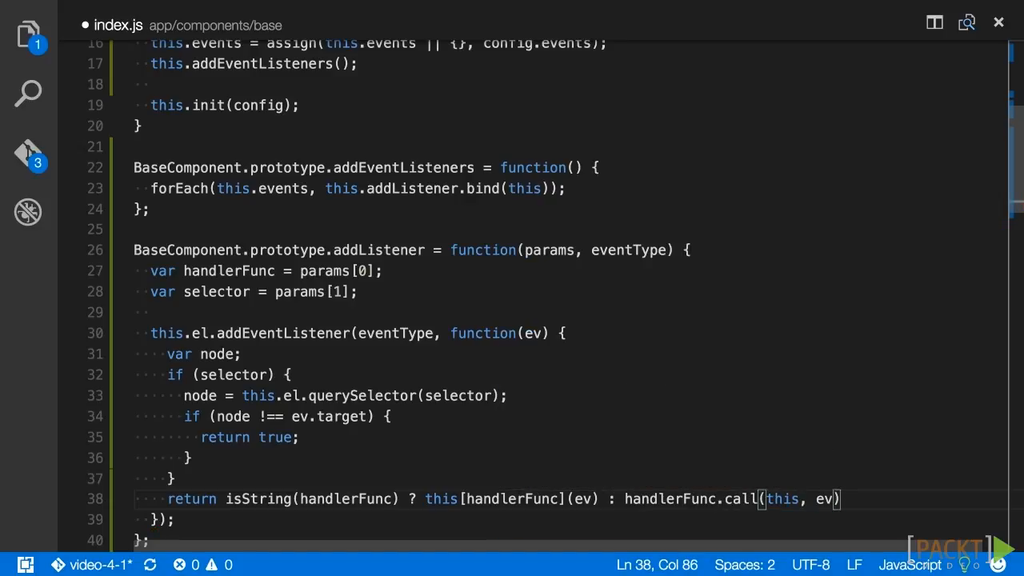
pyautogui.write(';')
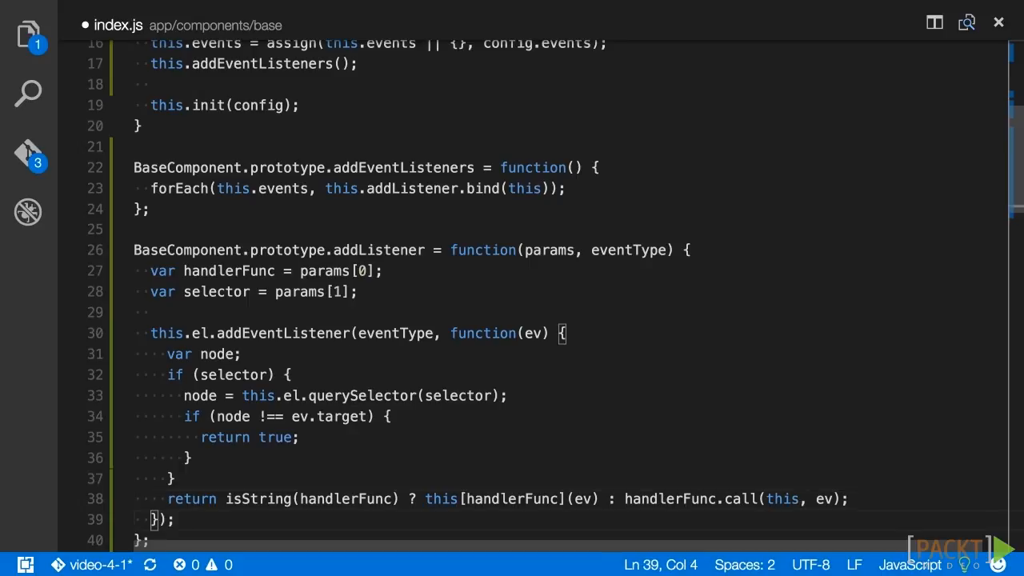
pyautogui.write('.bind(this),')
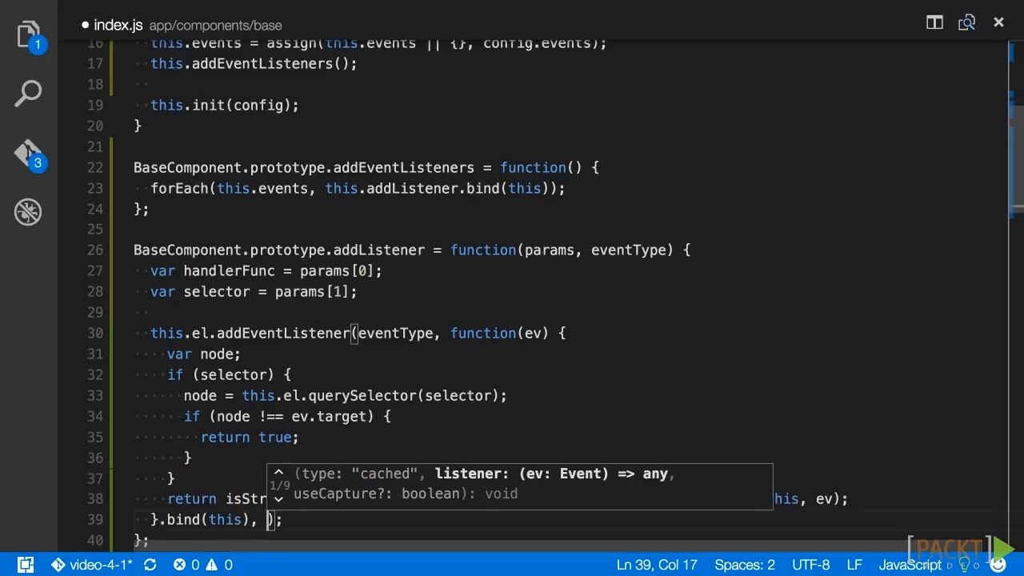
pyautogui.write('false')
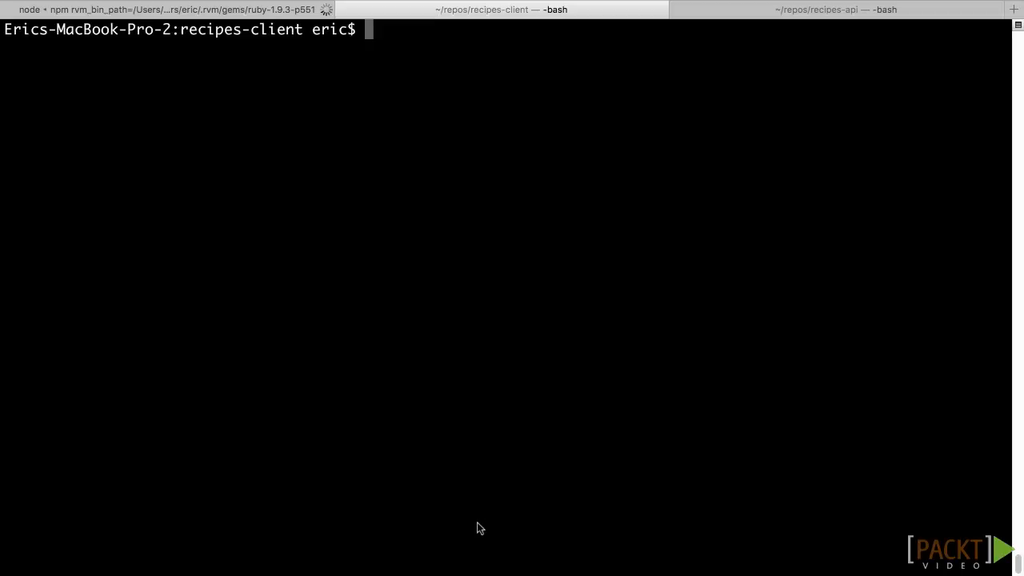
# Run npm run start for the recipes client, serving at 127.0.0.1:9000, and the recipes API
pyautogui.write('npm run star')
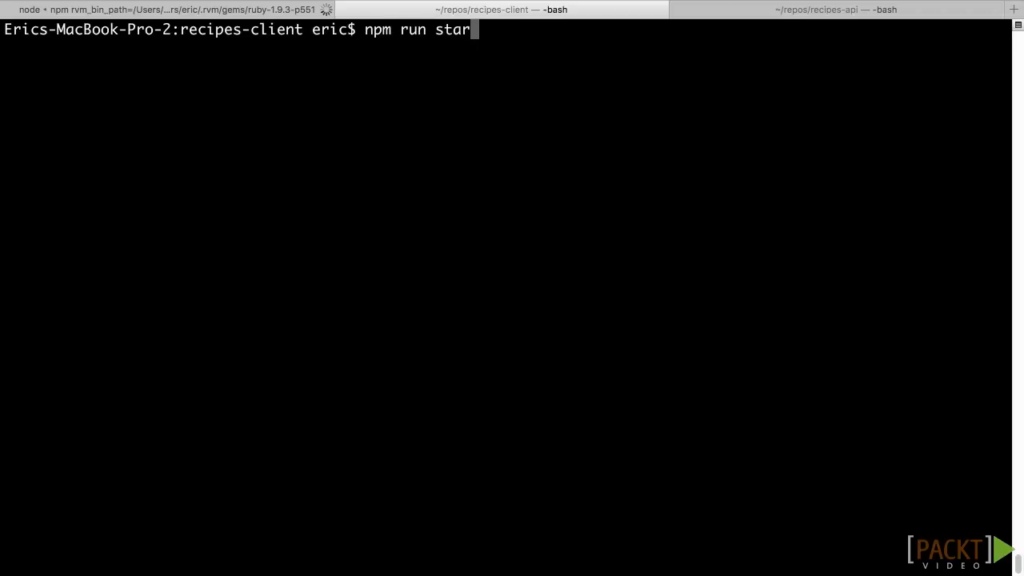
pyautogui.press('backspace')
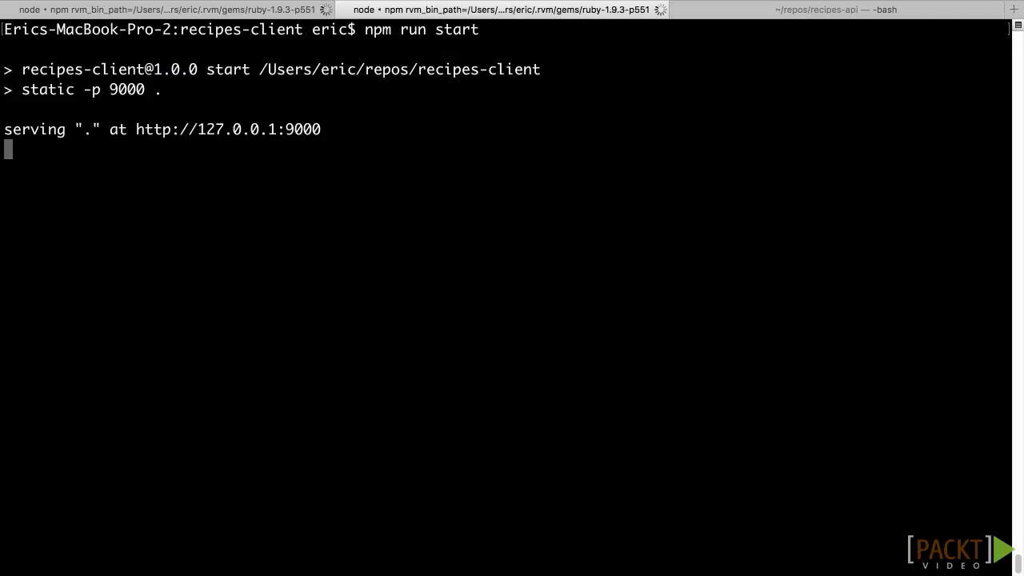
pyautogui.moveTo(492, 506)
pyautogui.write('npm run star')
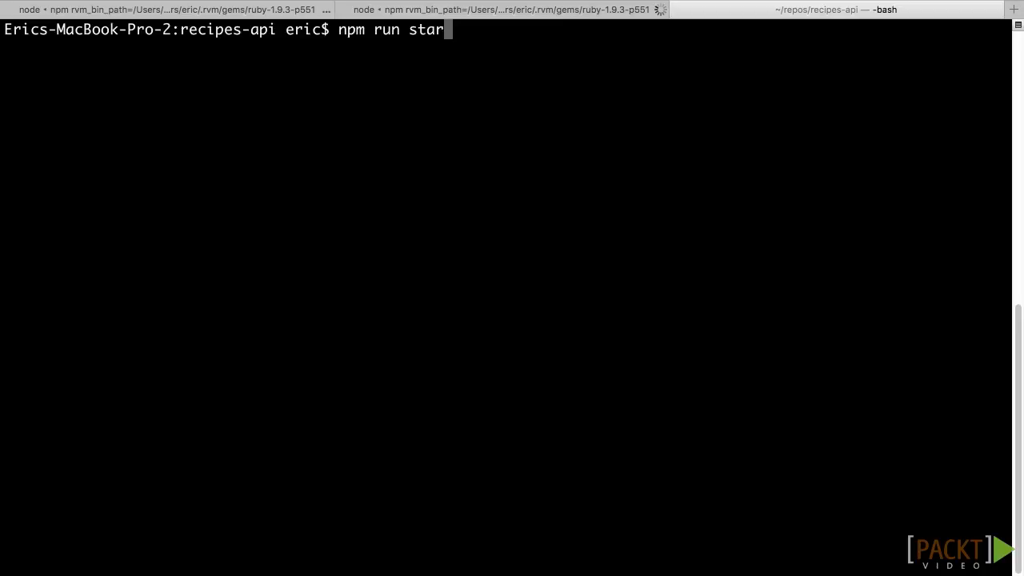
pyautogui.press('Return')
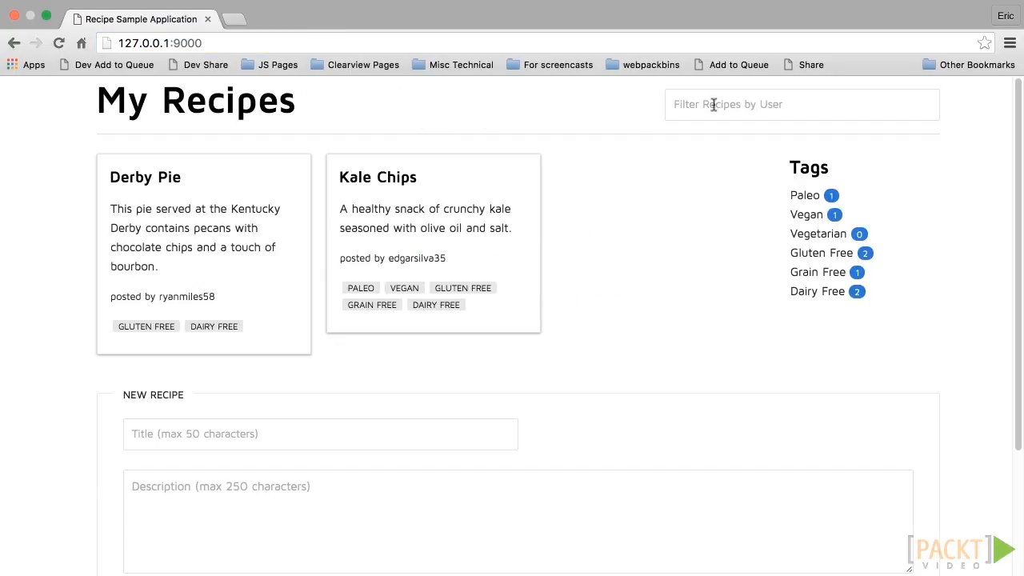
# Type 'ryan' into the Filter Recipes by User box to narrow the list to Derby Pie
pyautogui.write('ry')
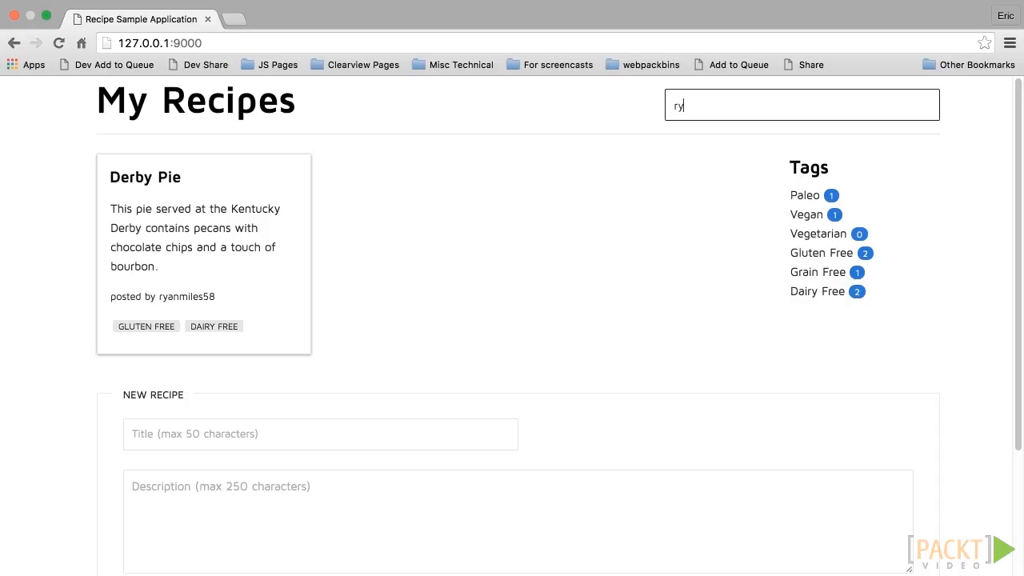
pyautogui.write('an')
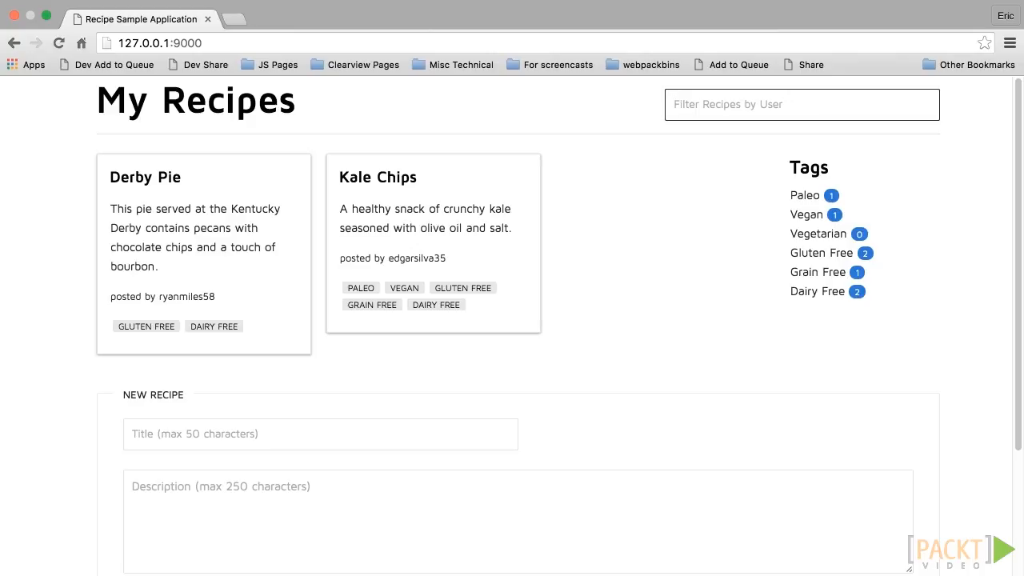
pyautogui.click(801, 104)
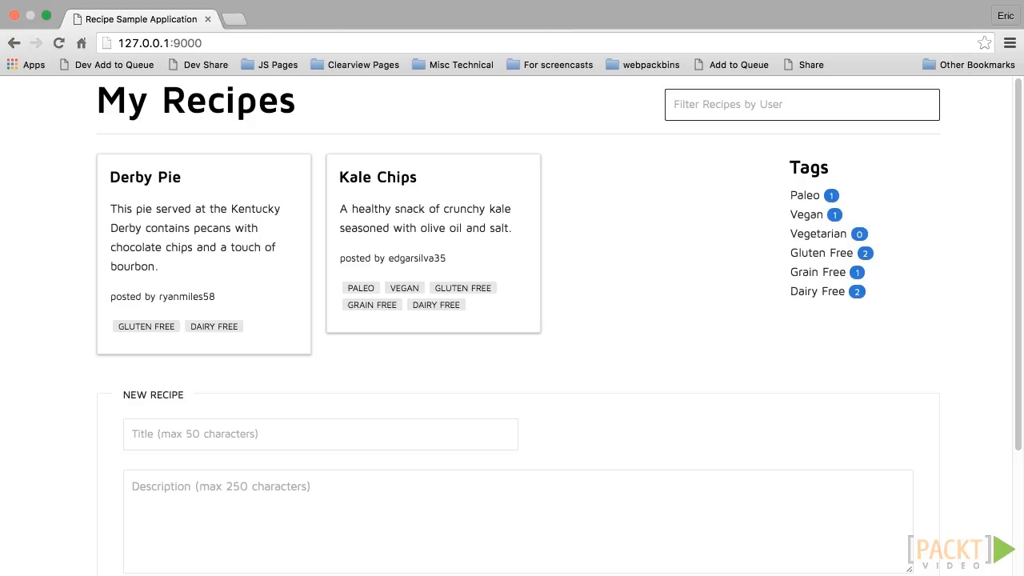
pyautogui.click(800, 104)
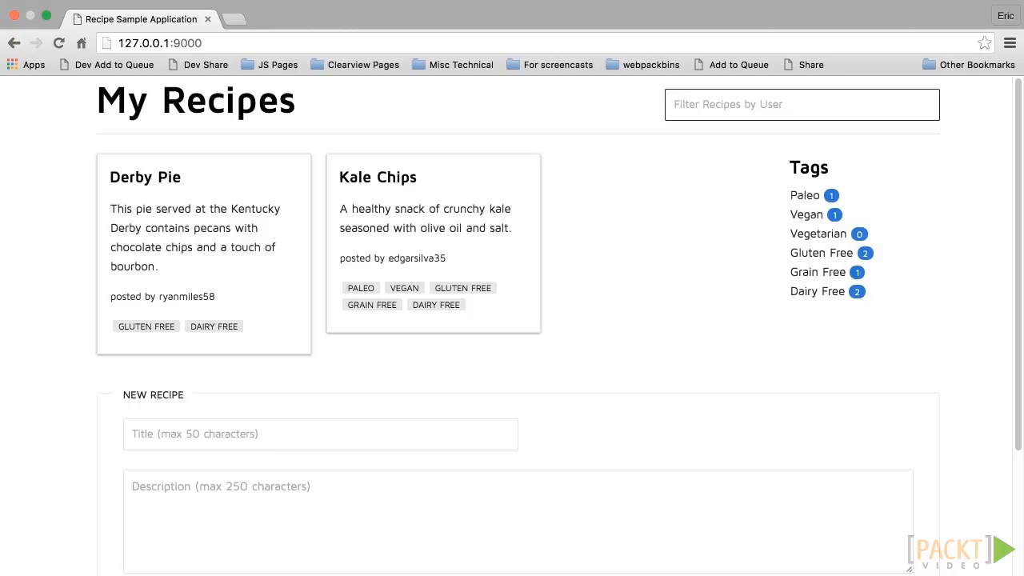
pyautogui.click(800, 104)
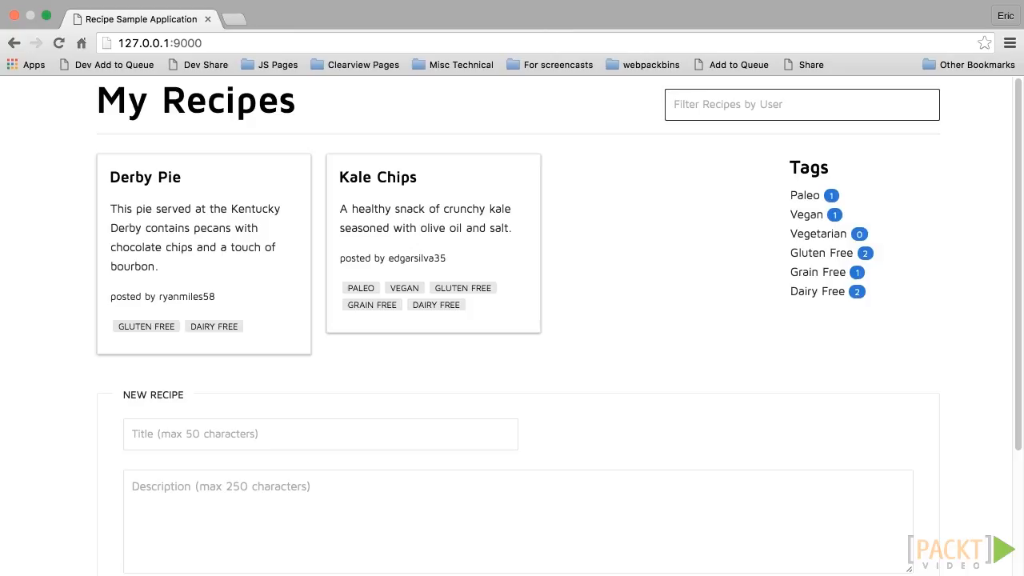
pyautogui.click(800, 104)
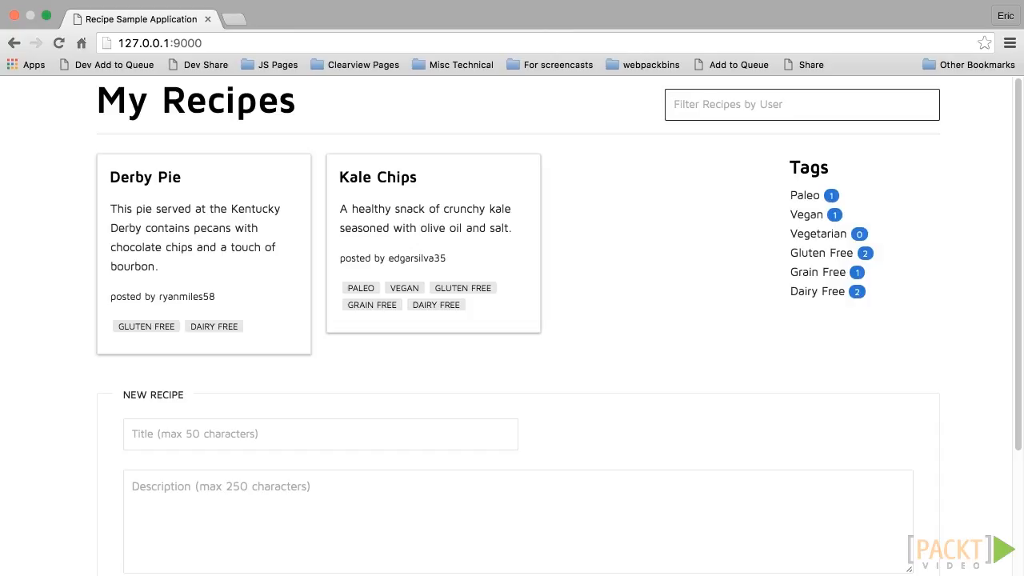
pyautogui.click(800, 104)
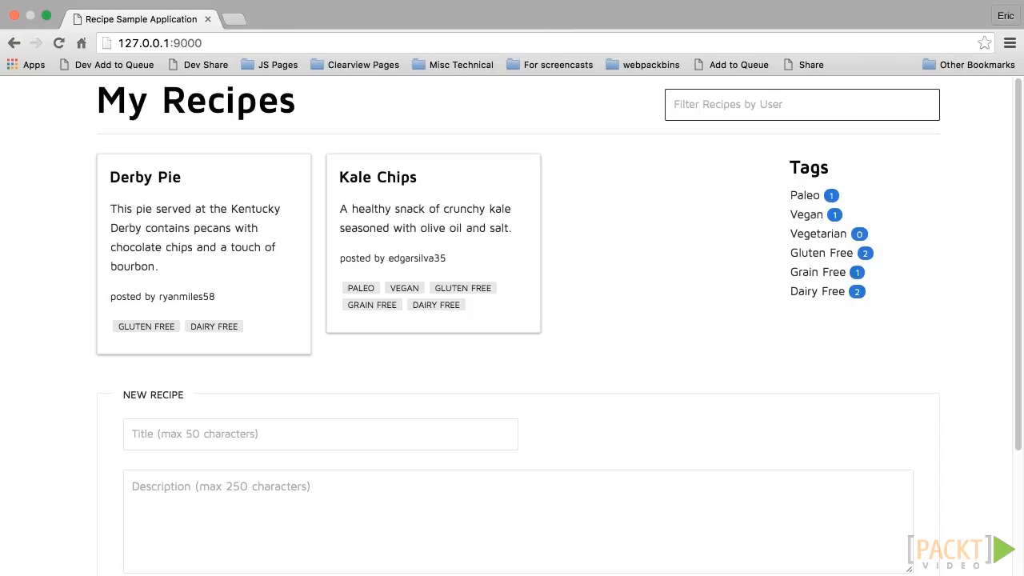
pyautogui.click(800, 104)
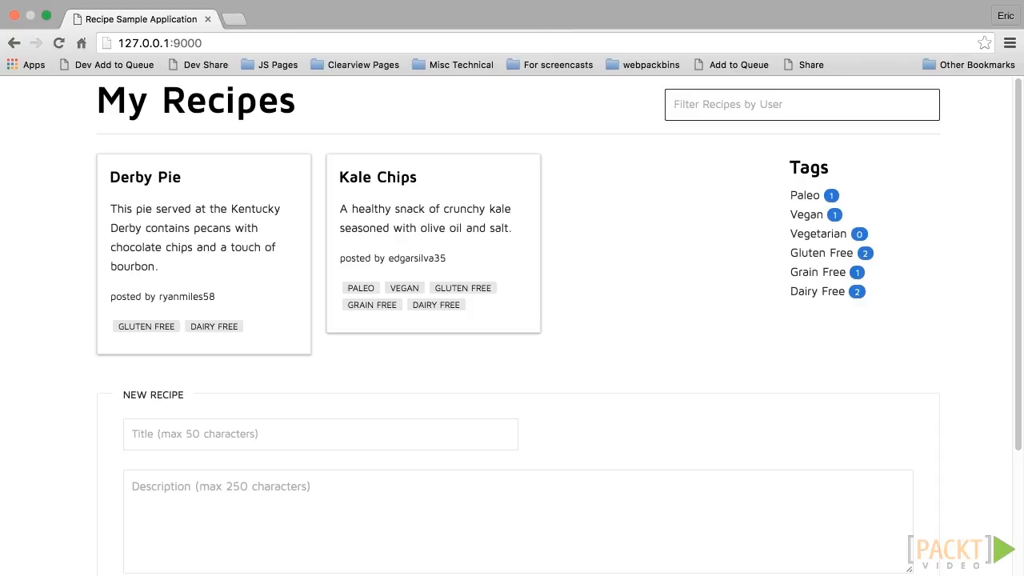
pyautogui.click(801, 104)
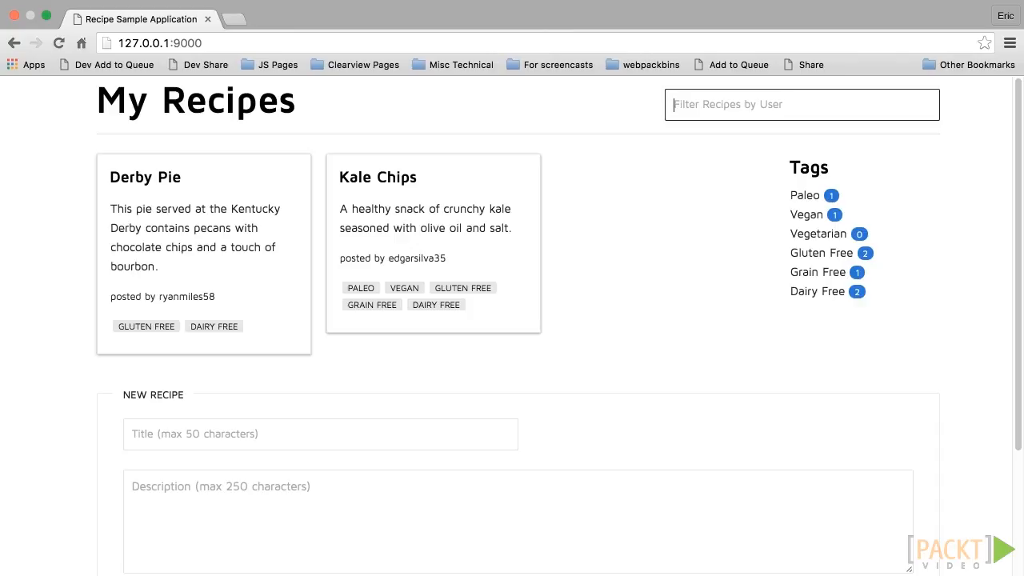